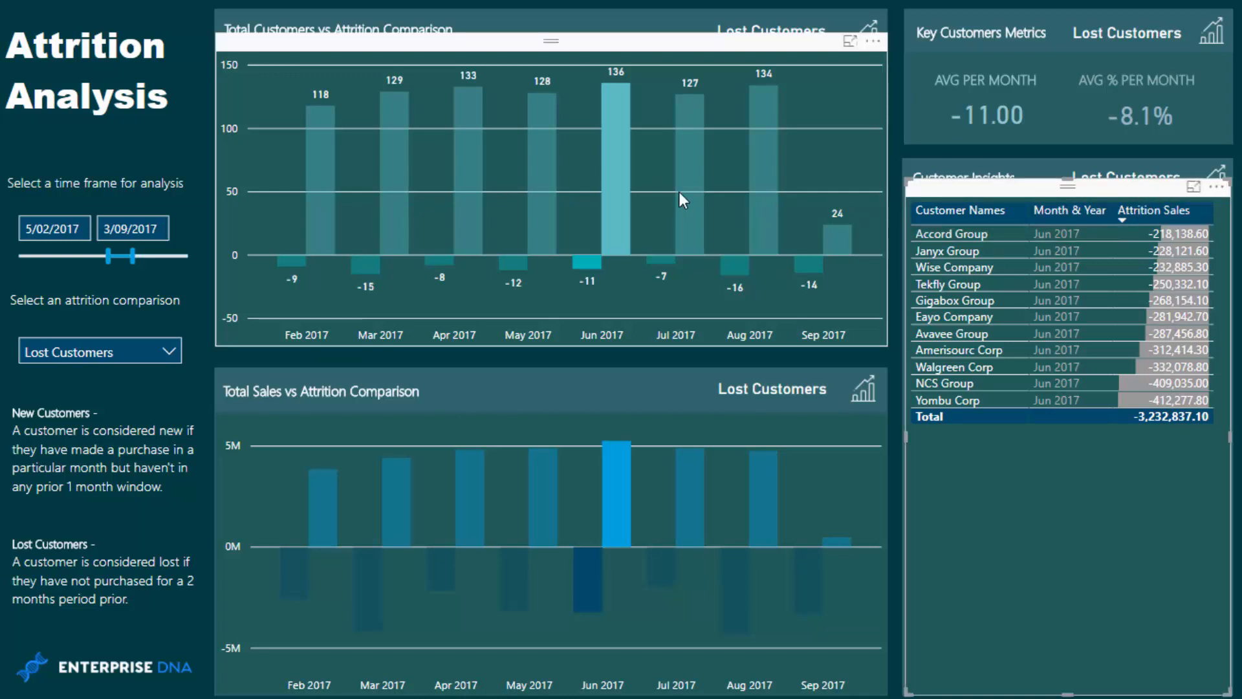
mouse_move(376, 261)
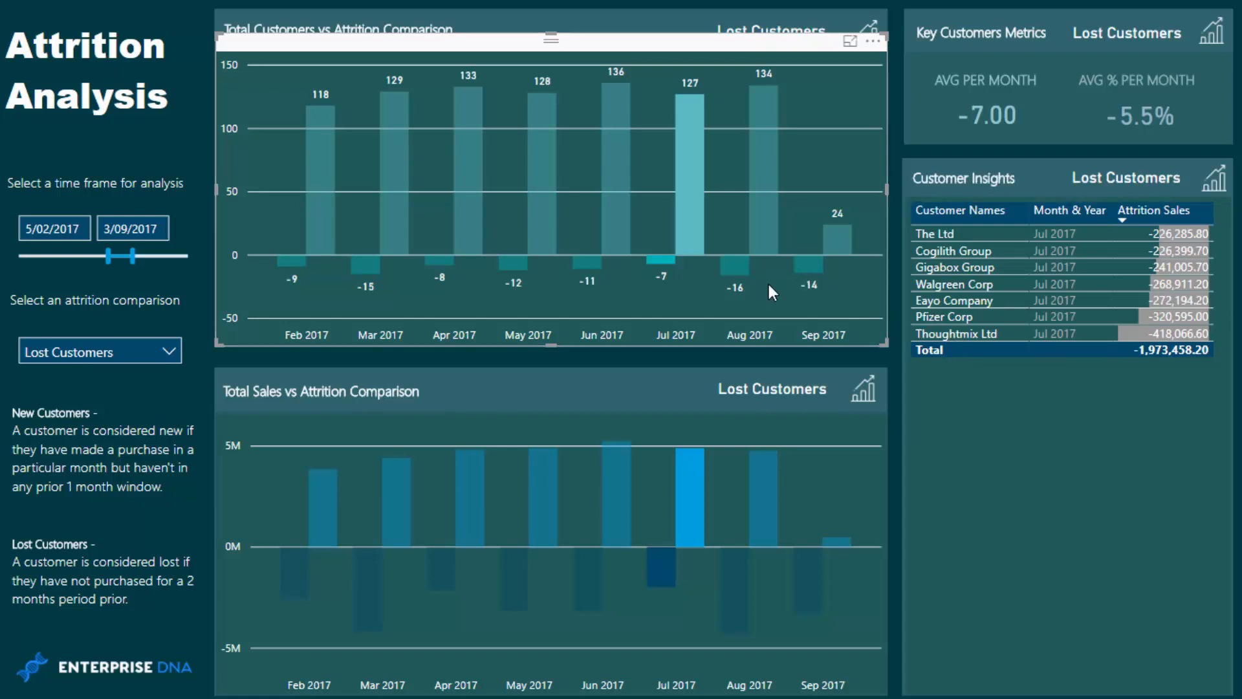
mouse_move(389, 276)
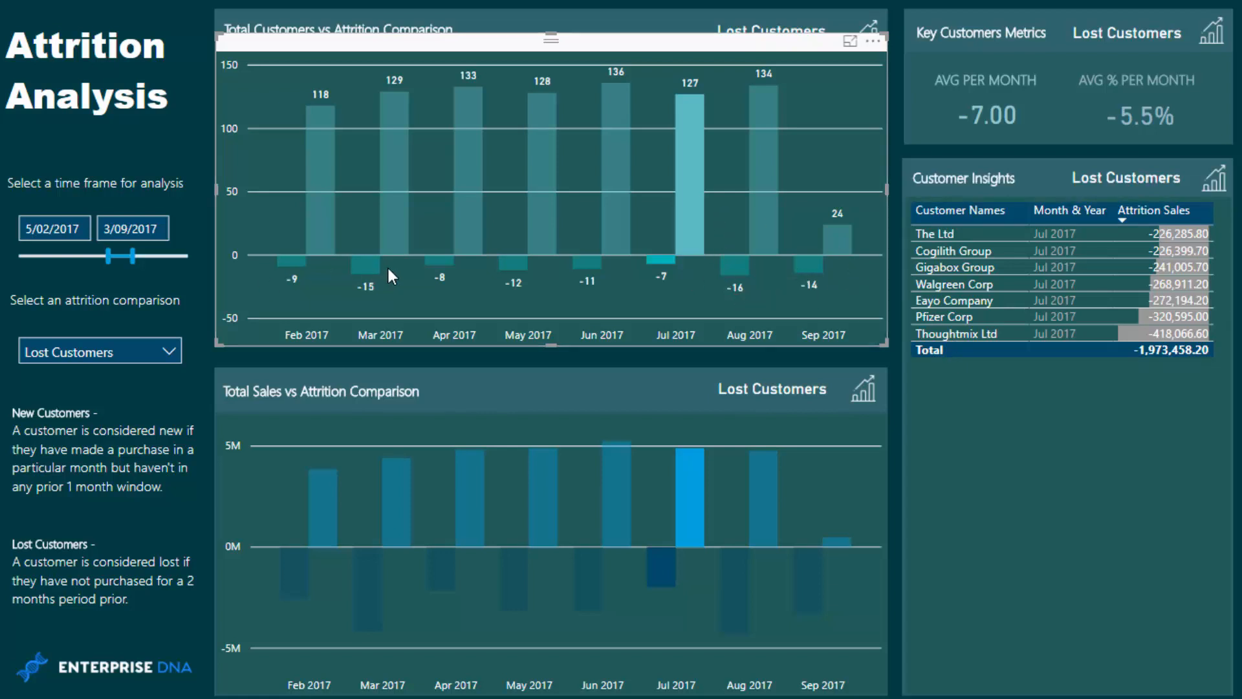
mouse_move(613, 327)
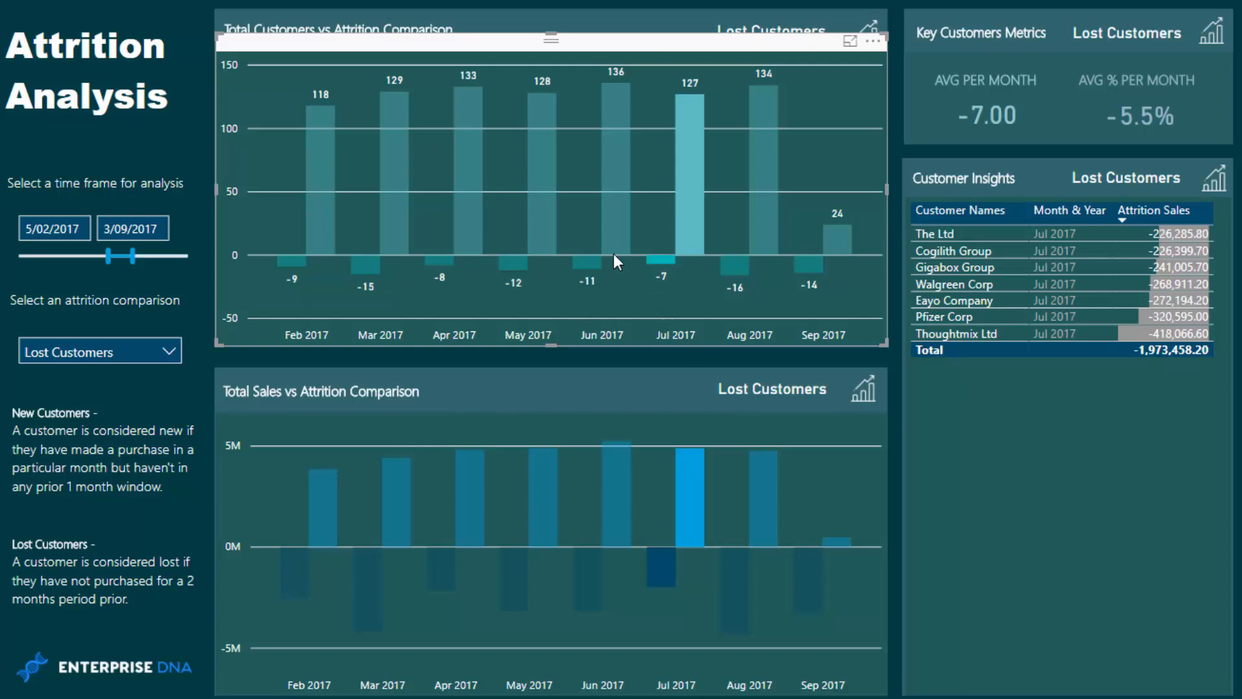
mouse_move(670, 287)
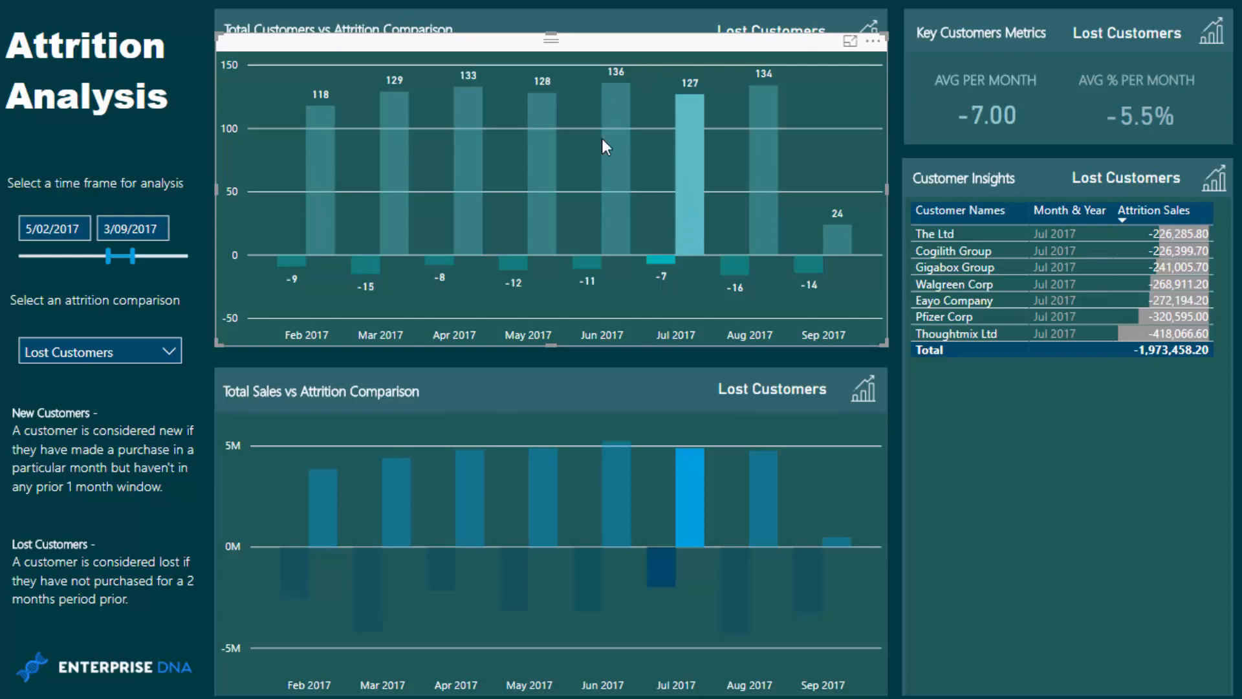
mouse_move(673, 286)
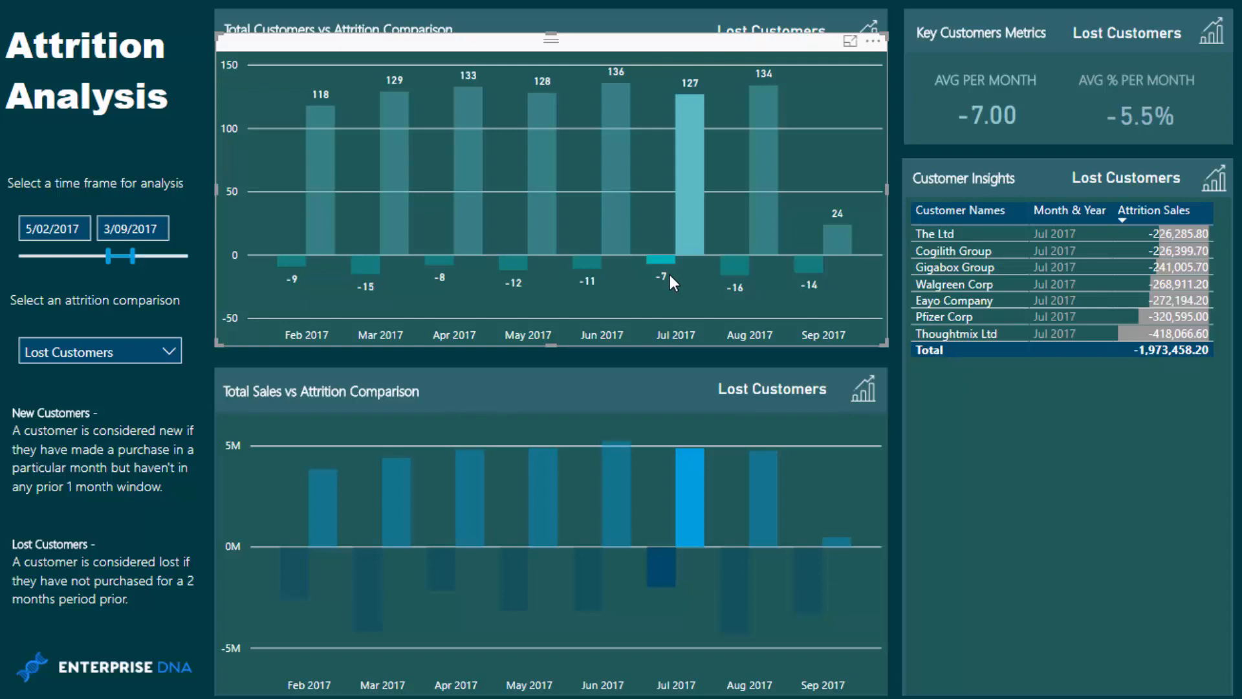
mouse_move(670, 287)
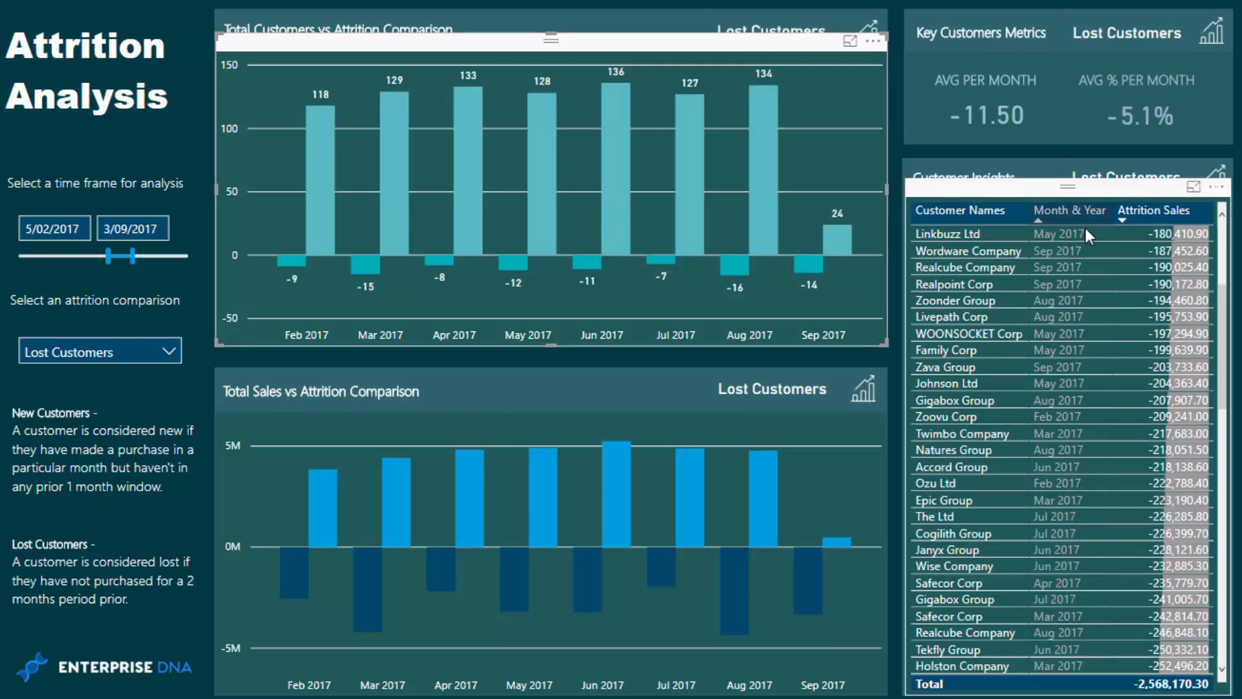
Deselect the Jul 2017 bar so lost customers from all months appear
left_click(1069, 210)
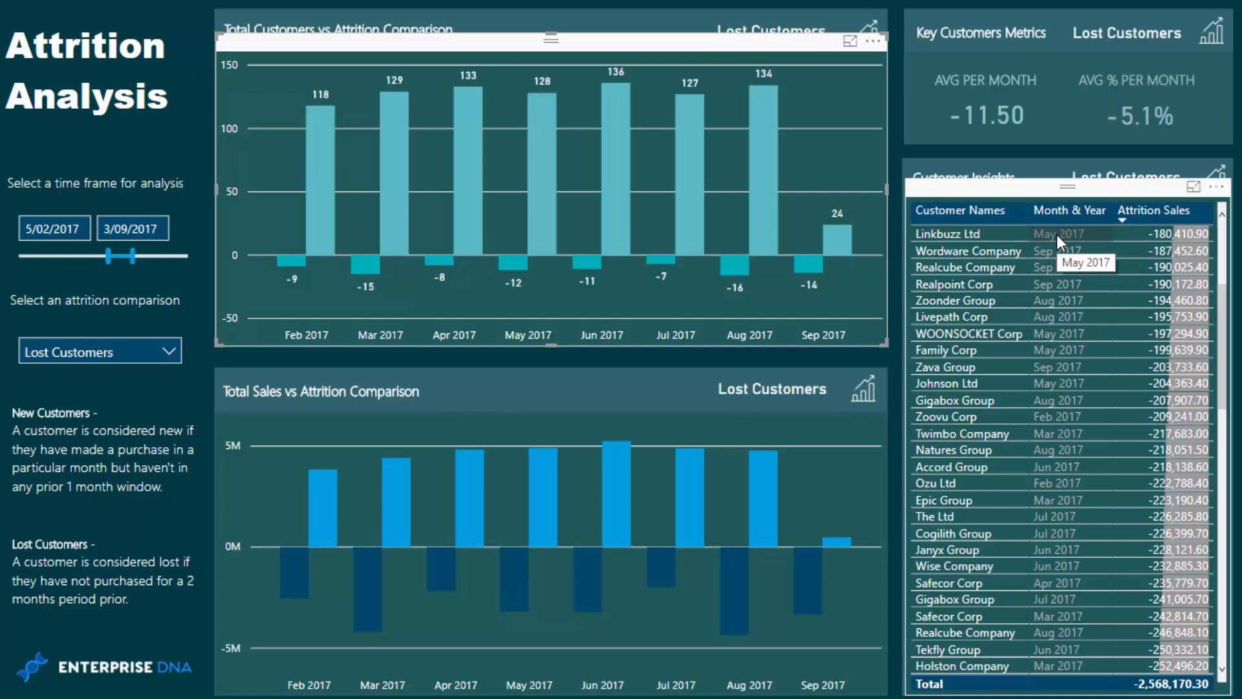
mouse_move(894, 248)
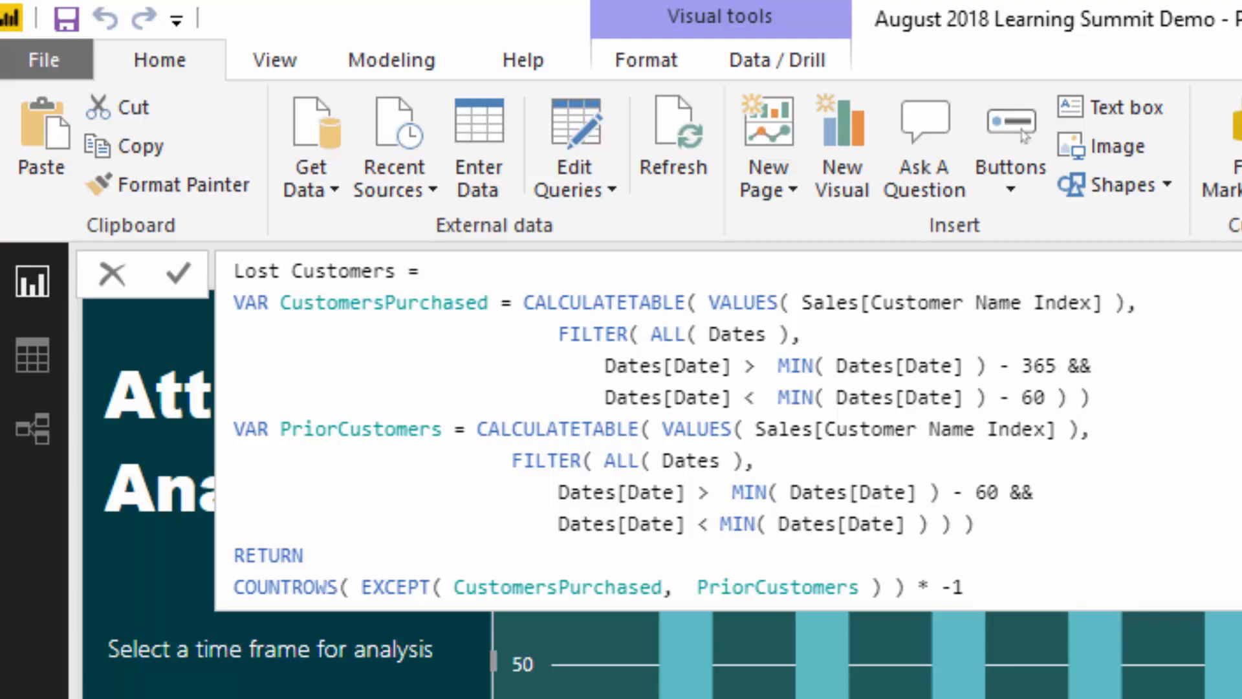
mouse_move(1136, 474)
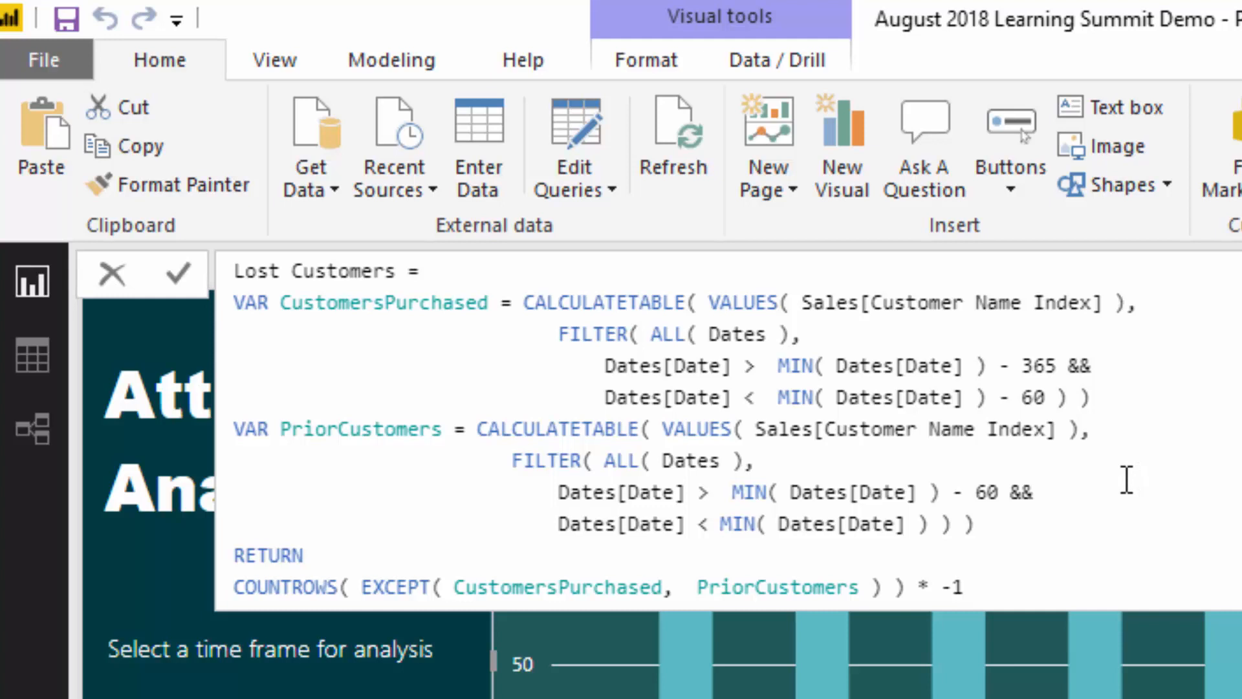
mouse_move(1131, 383)
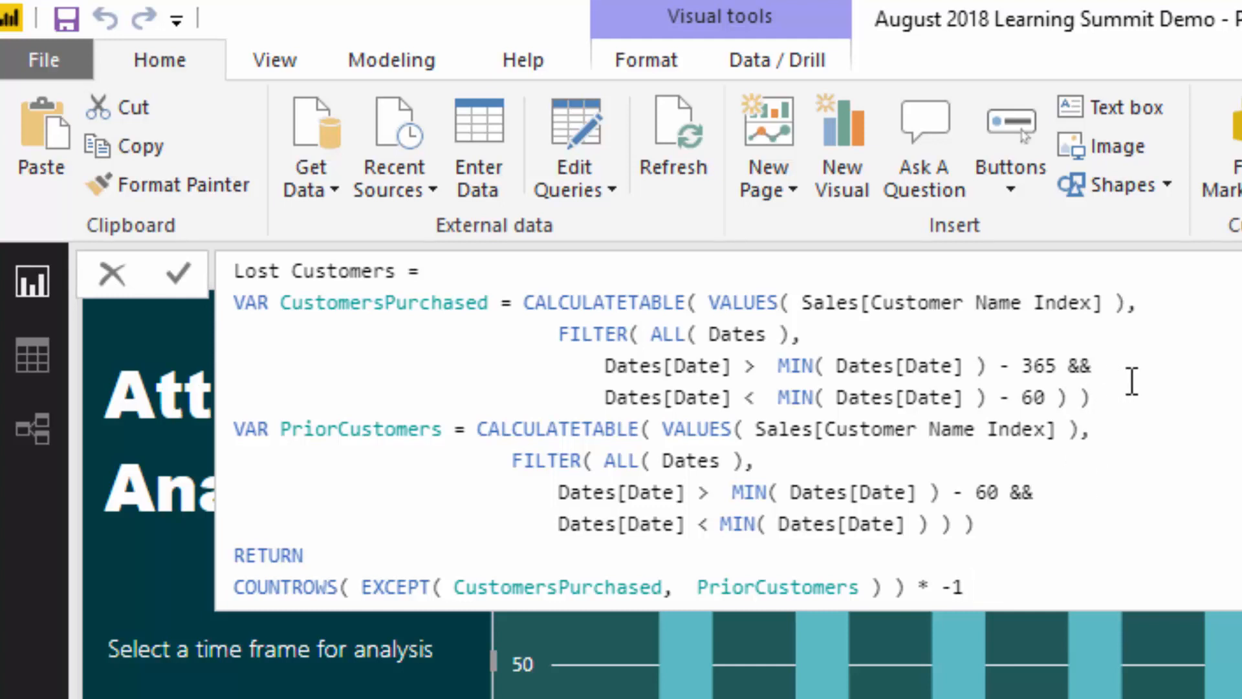
mouse_move(1139, 383)
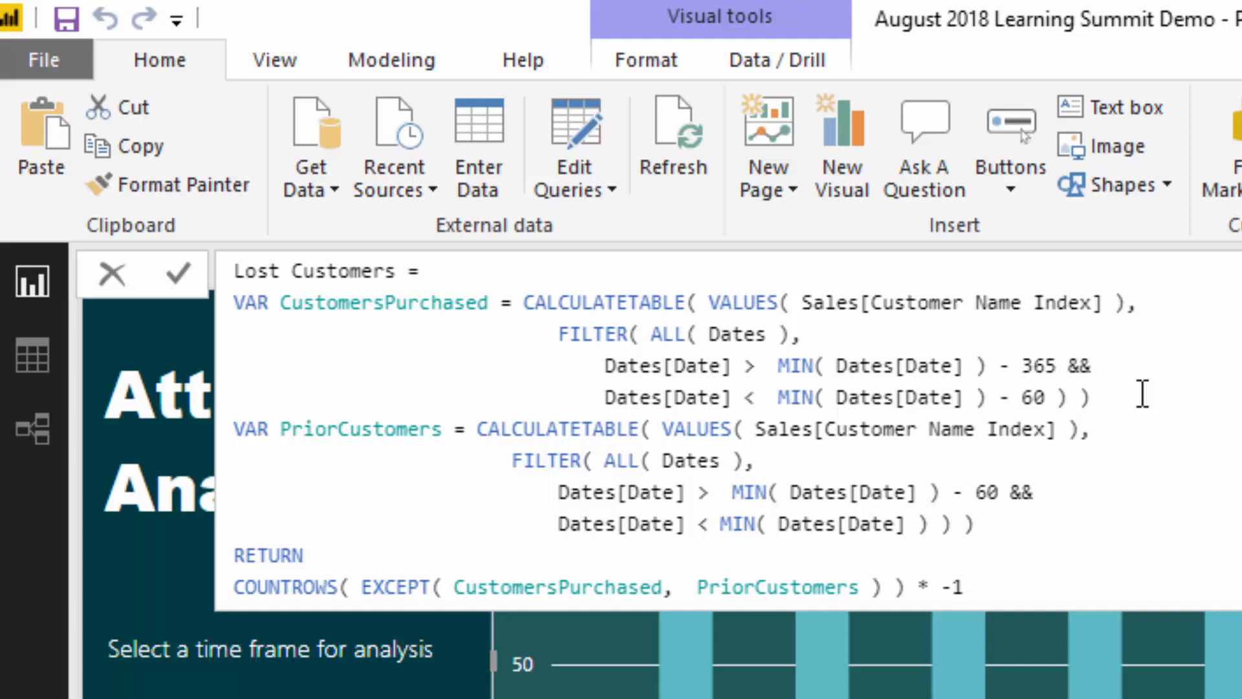
mouse_move(1077, 480)
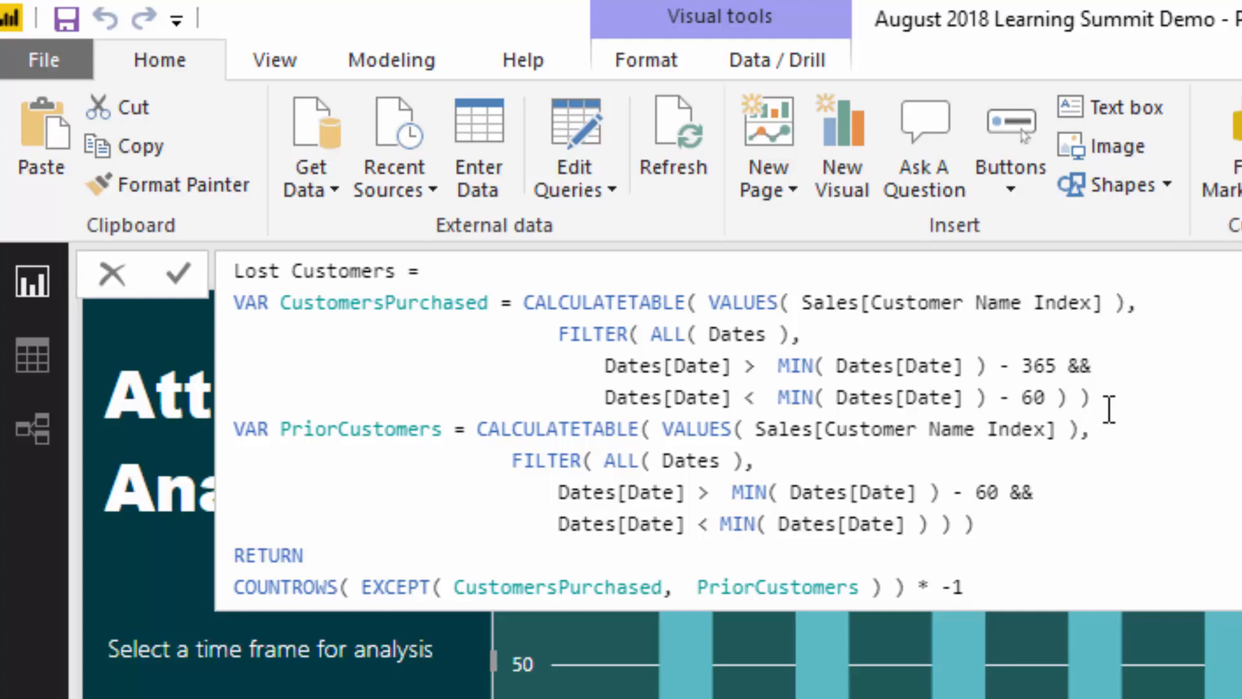
double_click(586, 303)
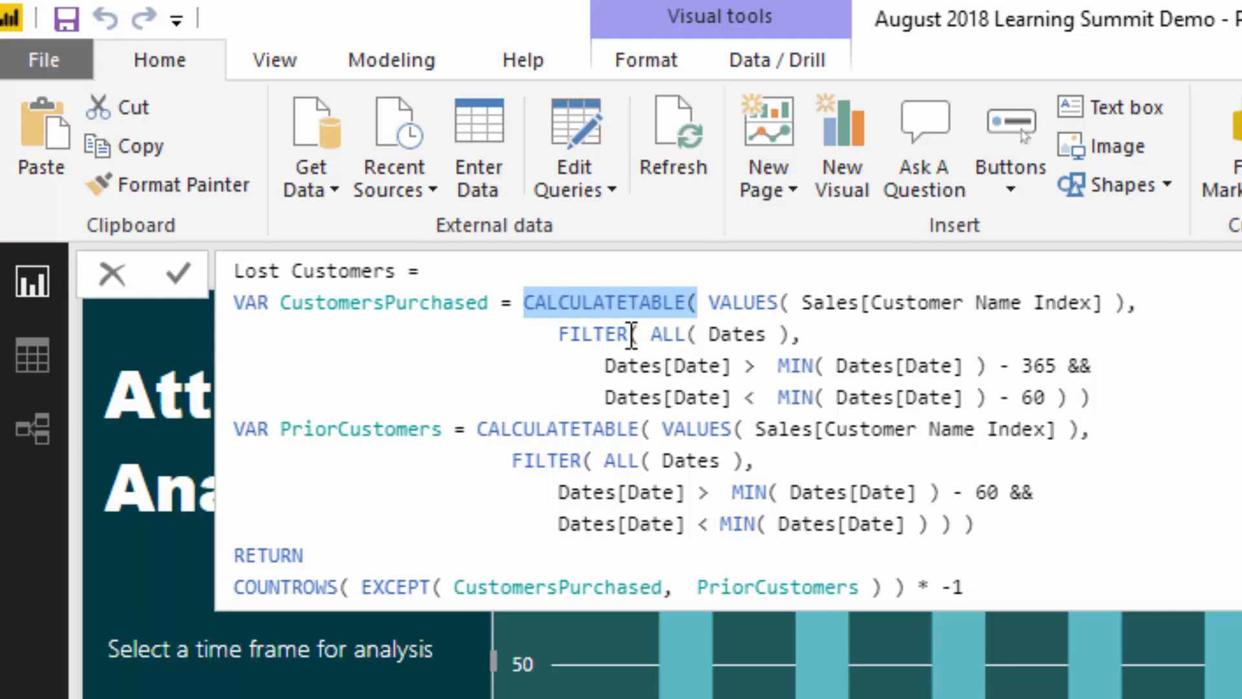
mouse_move(719, 303)
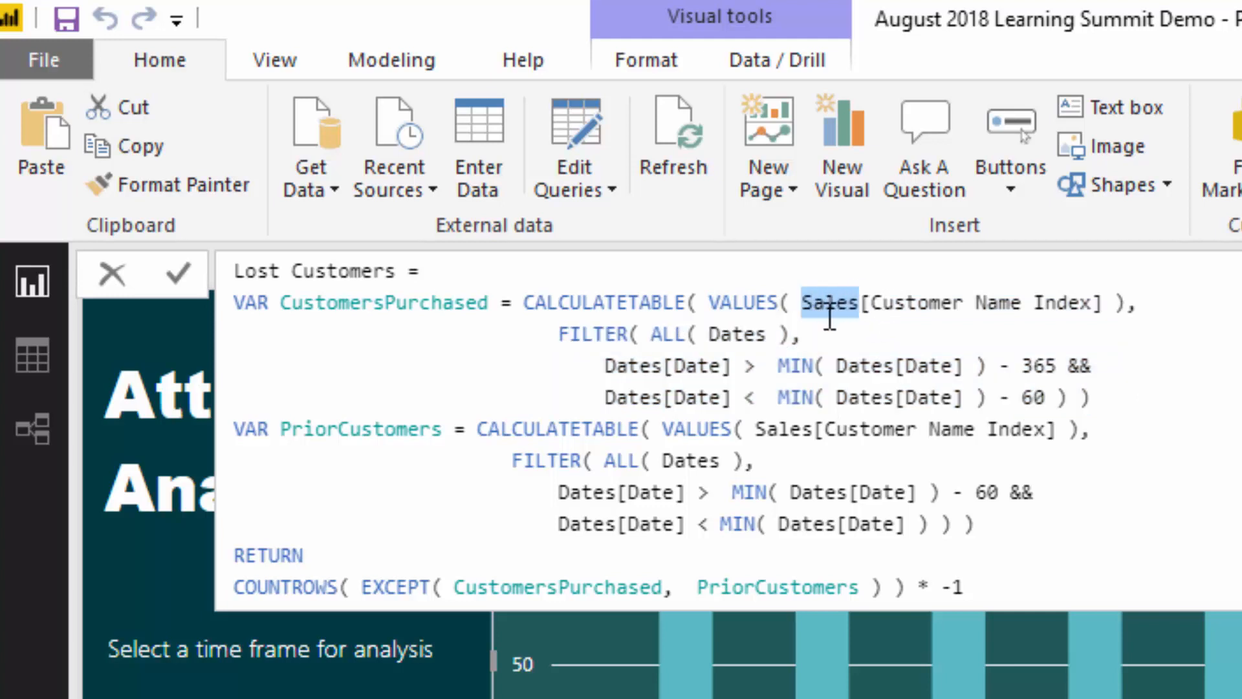
left_click_drag(810, 303, 1077, 398)
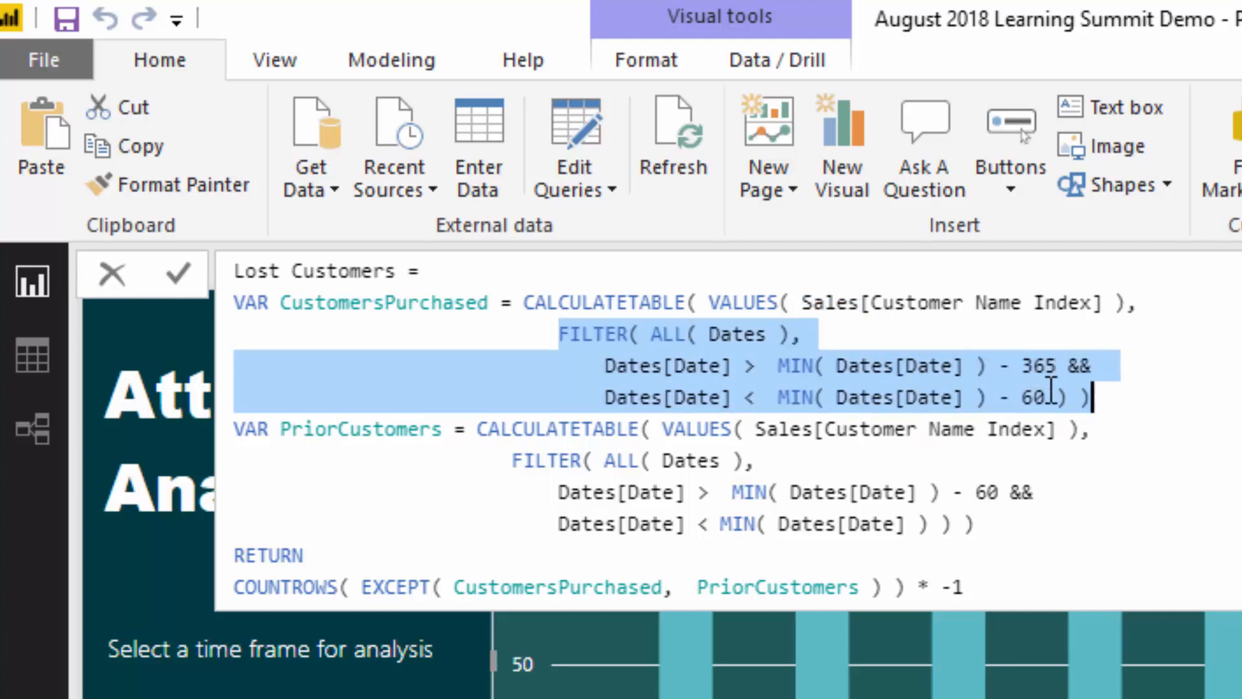
left_click(775, 365)
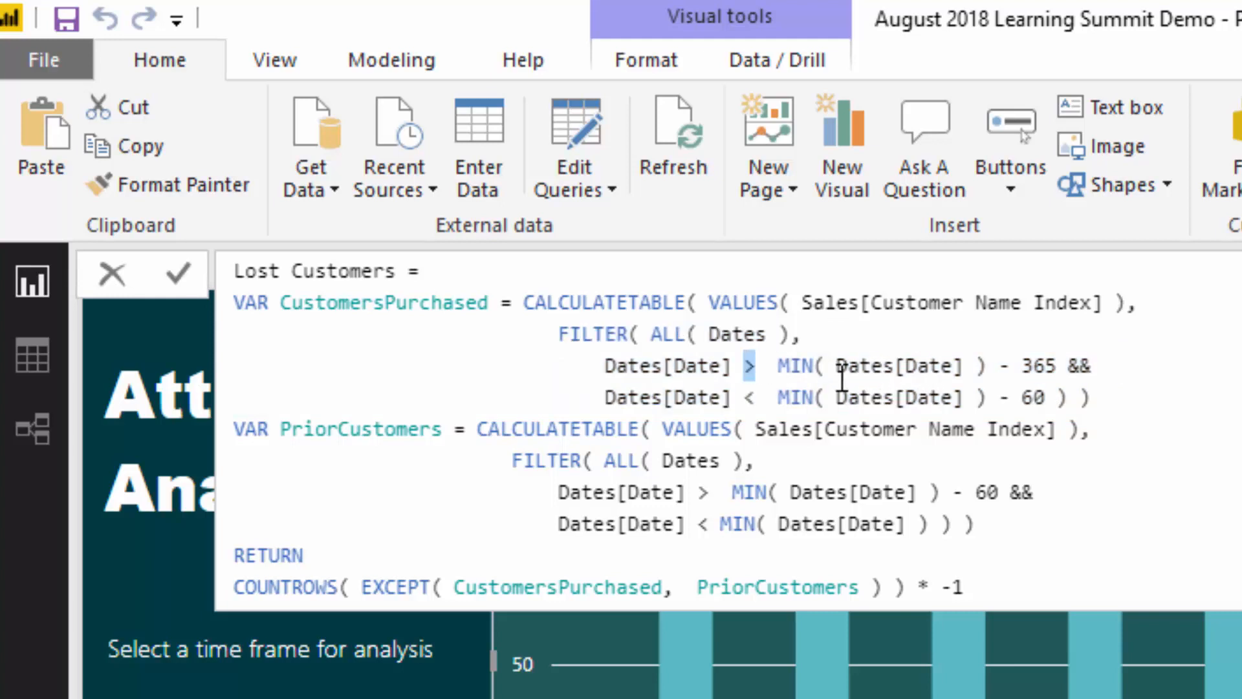
left_click_drag(776, 366, 975, 367)
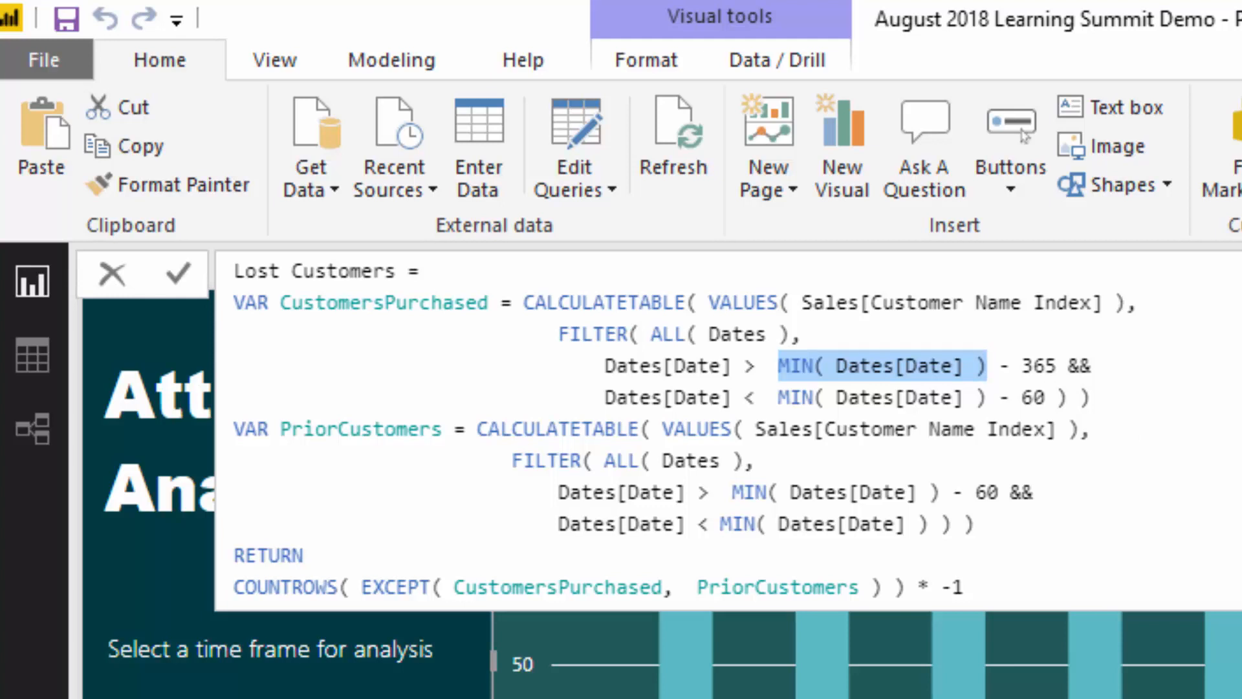
mouse_move(1066, 372)
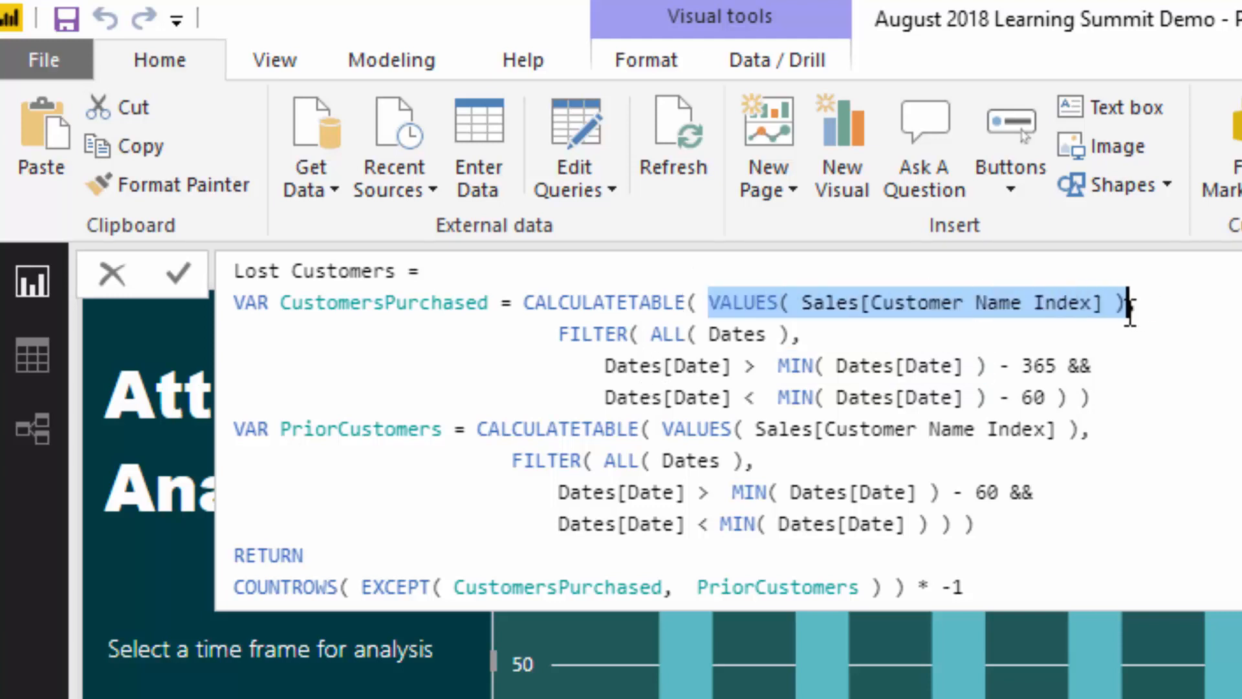
left_click(481, 428)
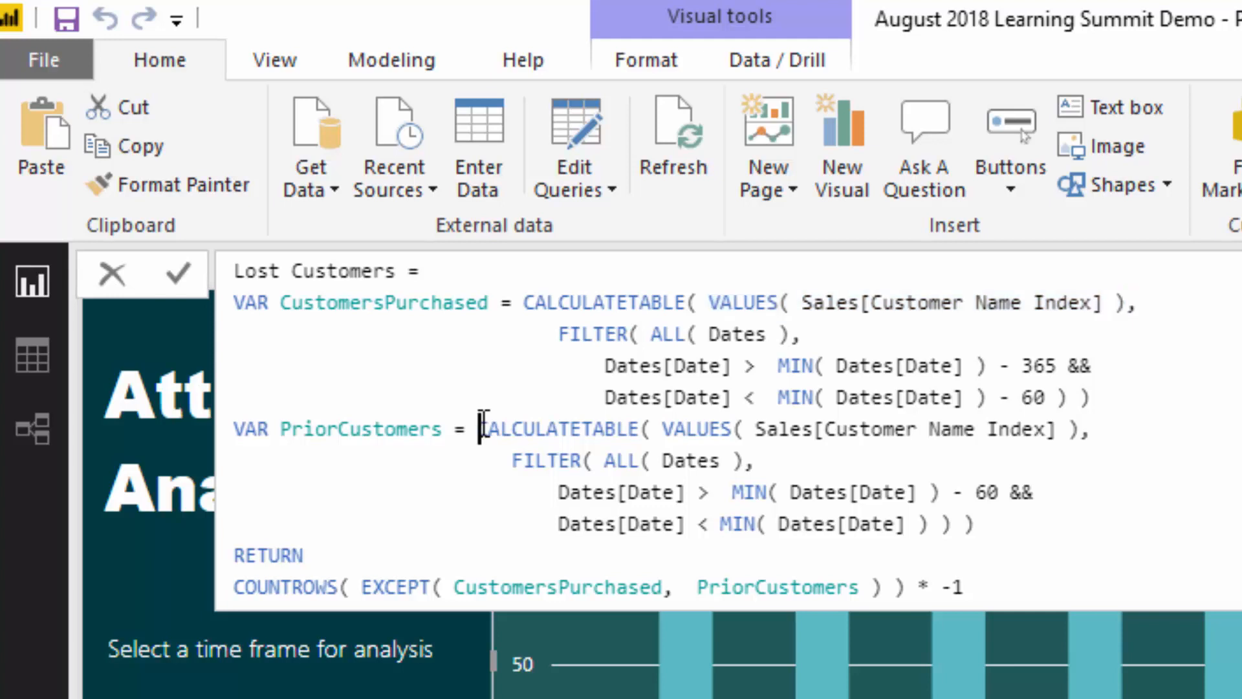
left_click_drag(483, 428, 974, 523)
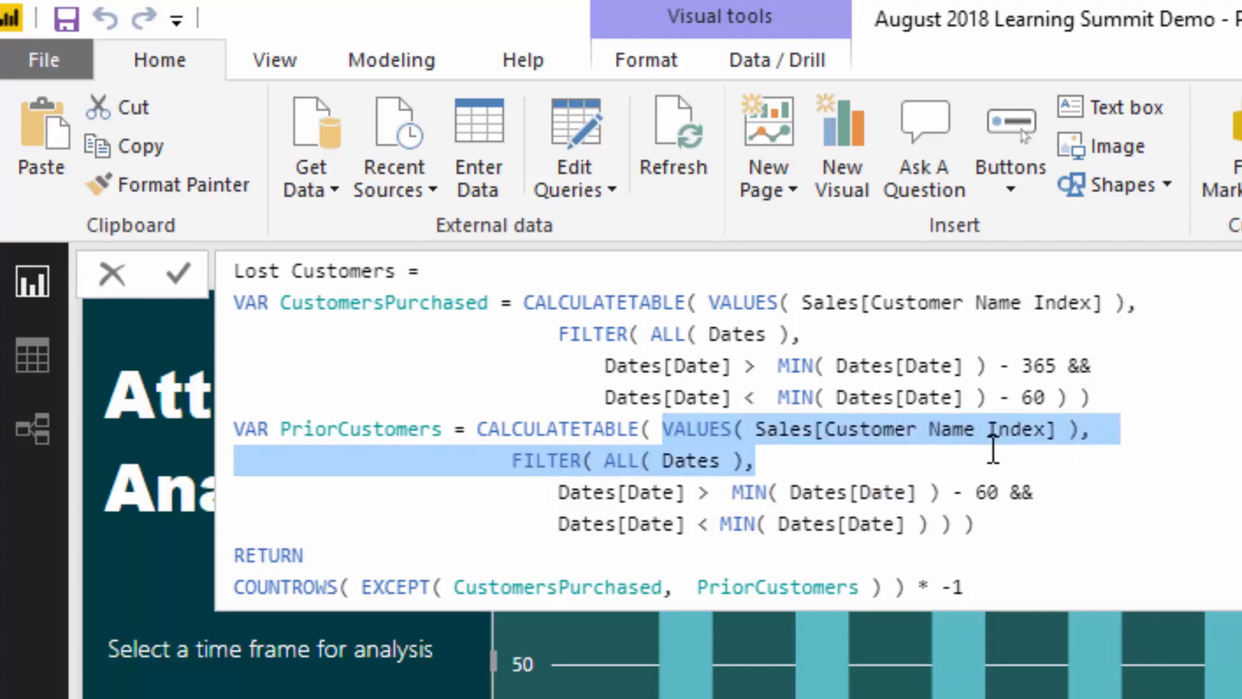
left_click_drag(995, 452, 1004, 527)
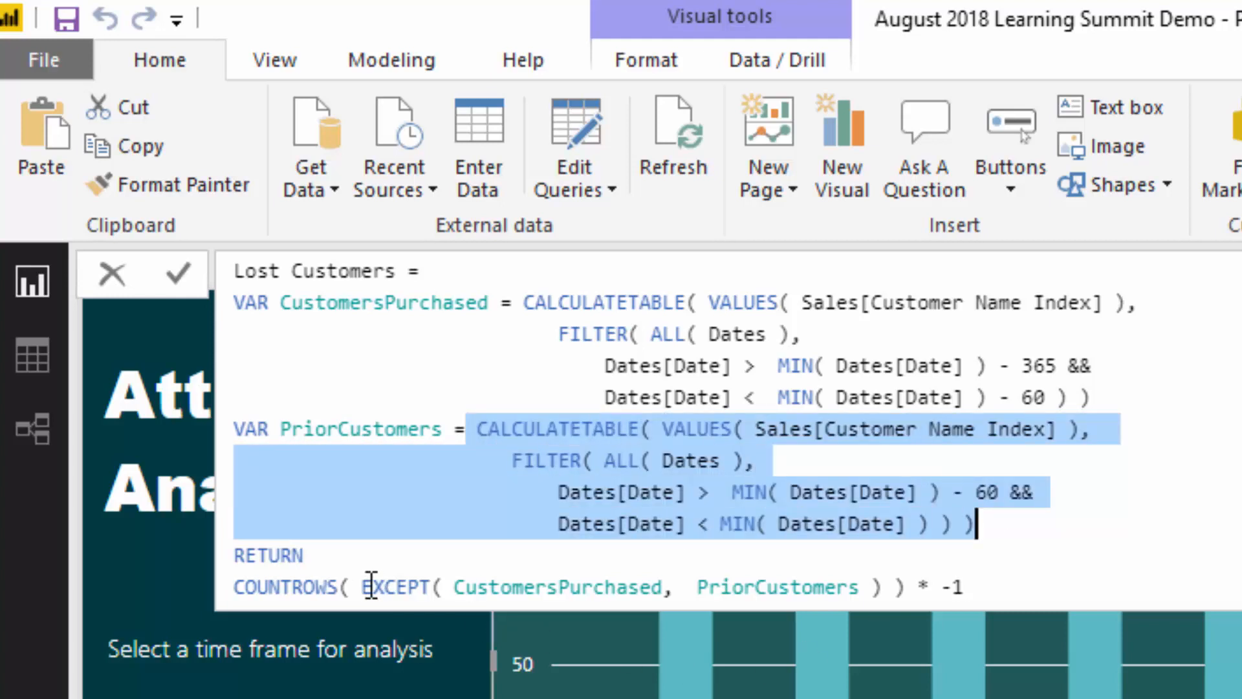
left_click(454, 587)
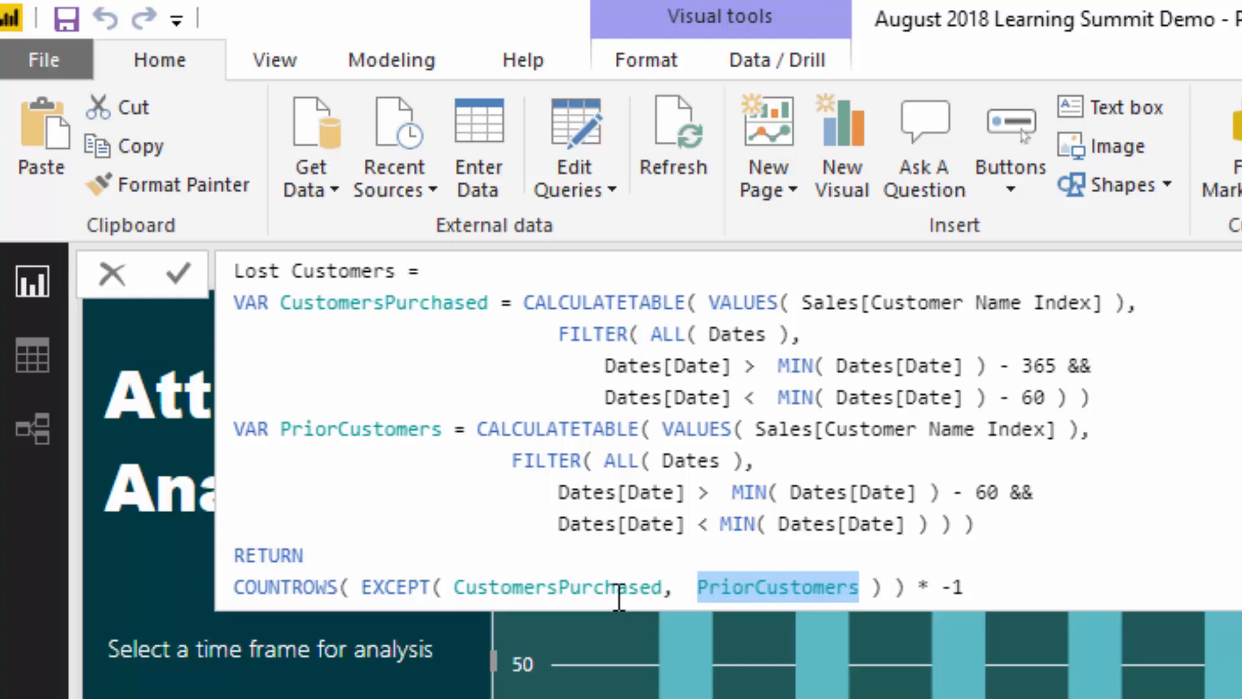
double_click(400, 587)
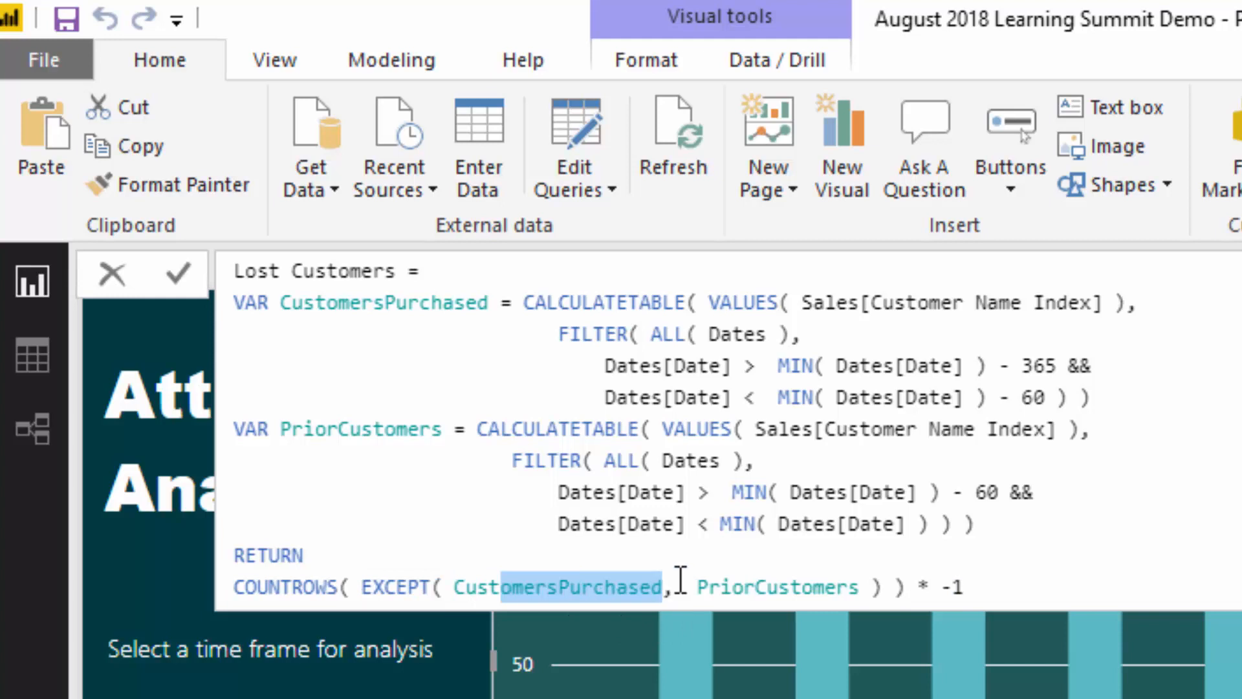
double_click(776, 587)
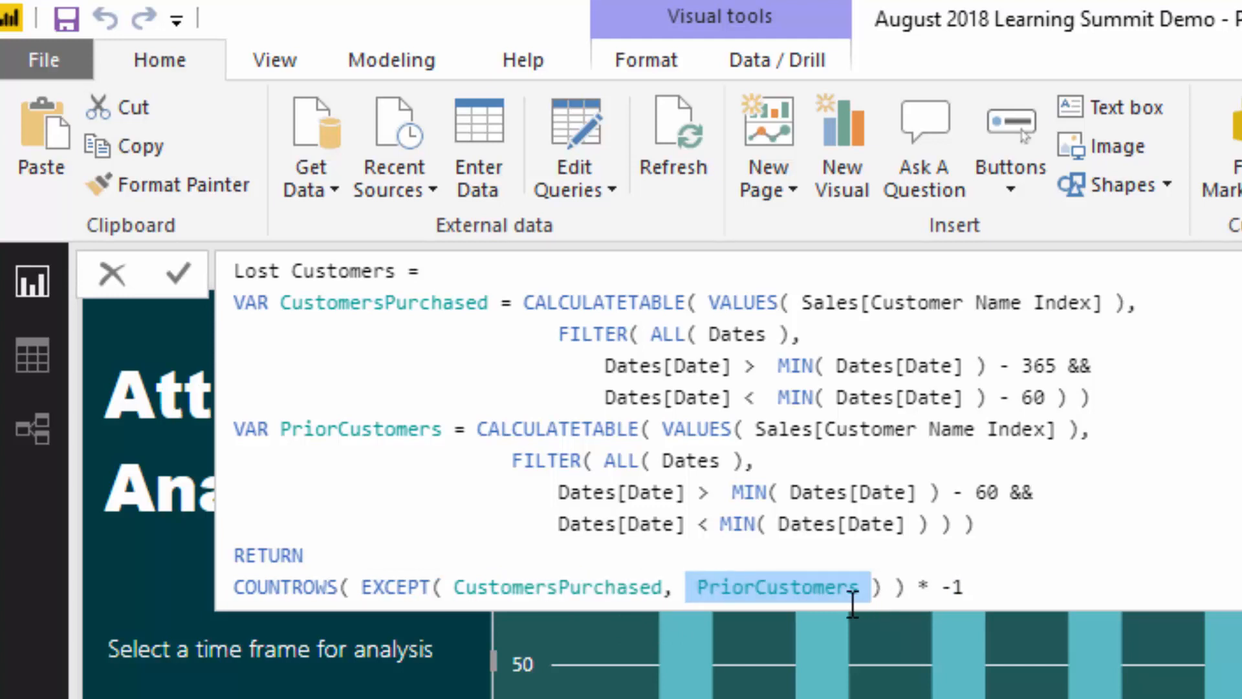
left_click(967, 590)
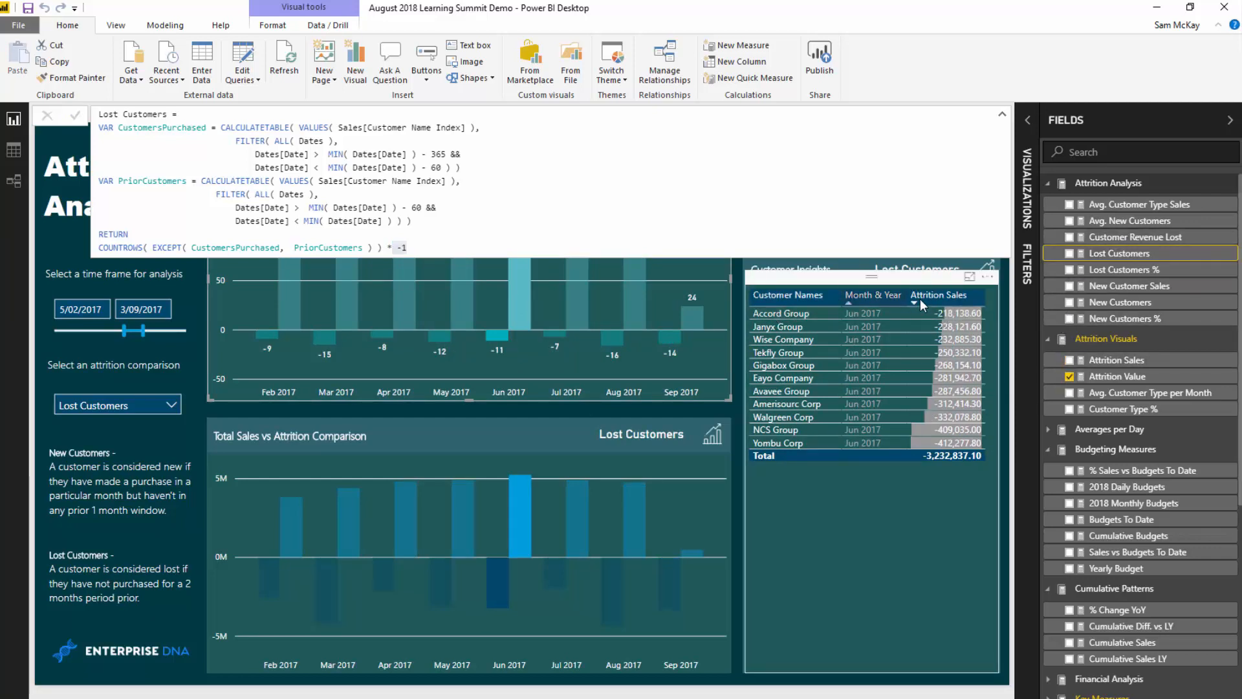
mouse_move(955, 305)
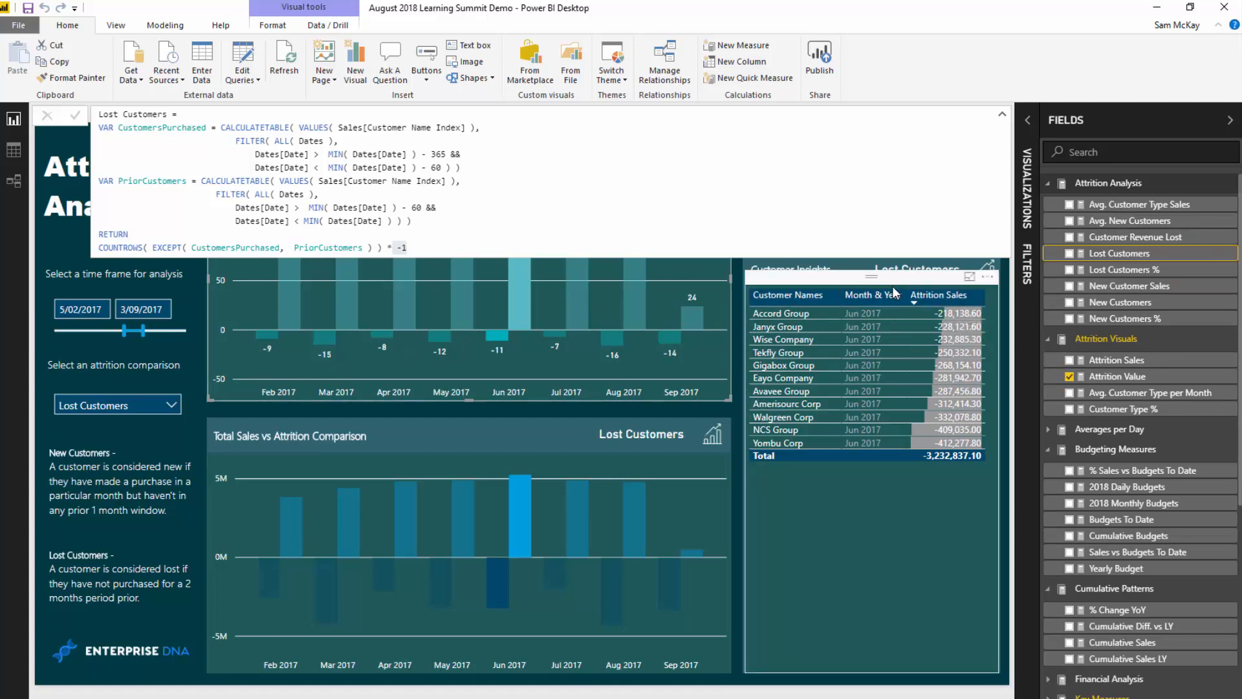
mouse_move(1137, 236)
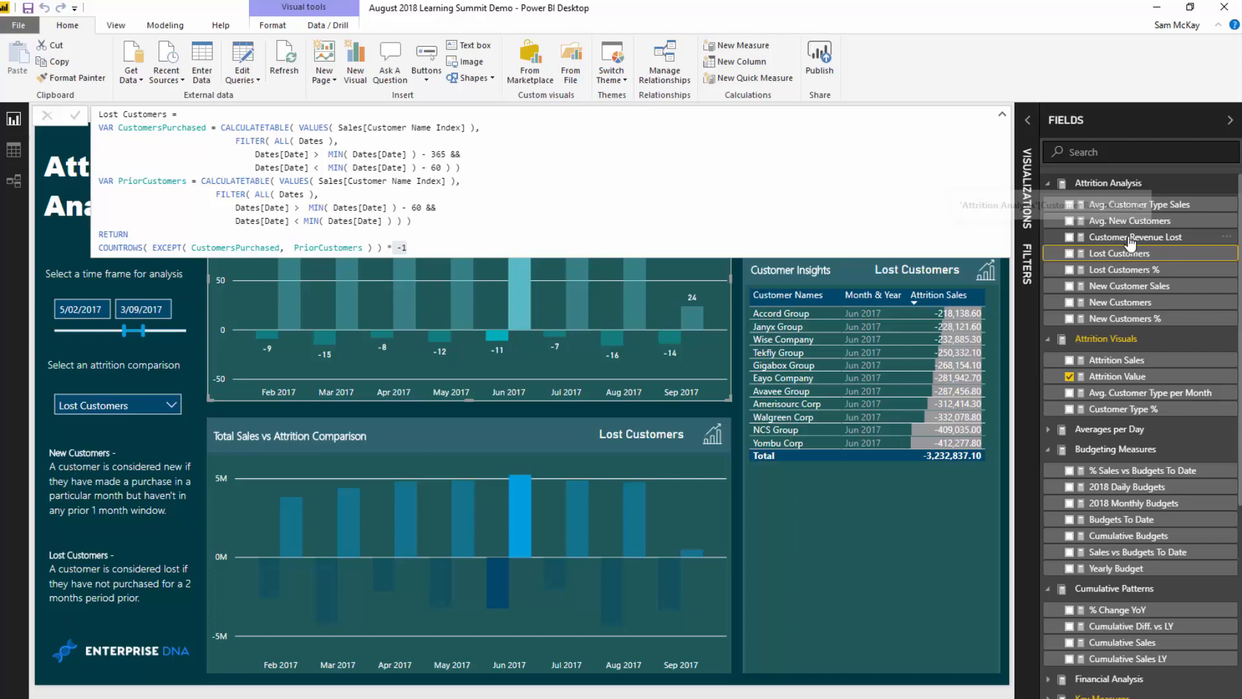
Select the Customer Revenue Lost measure to display its DAX formula
left_click(1141, 236)
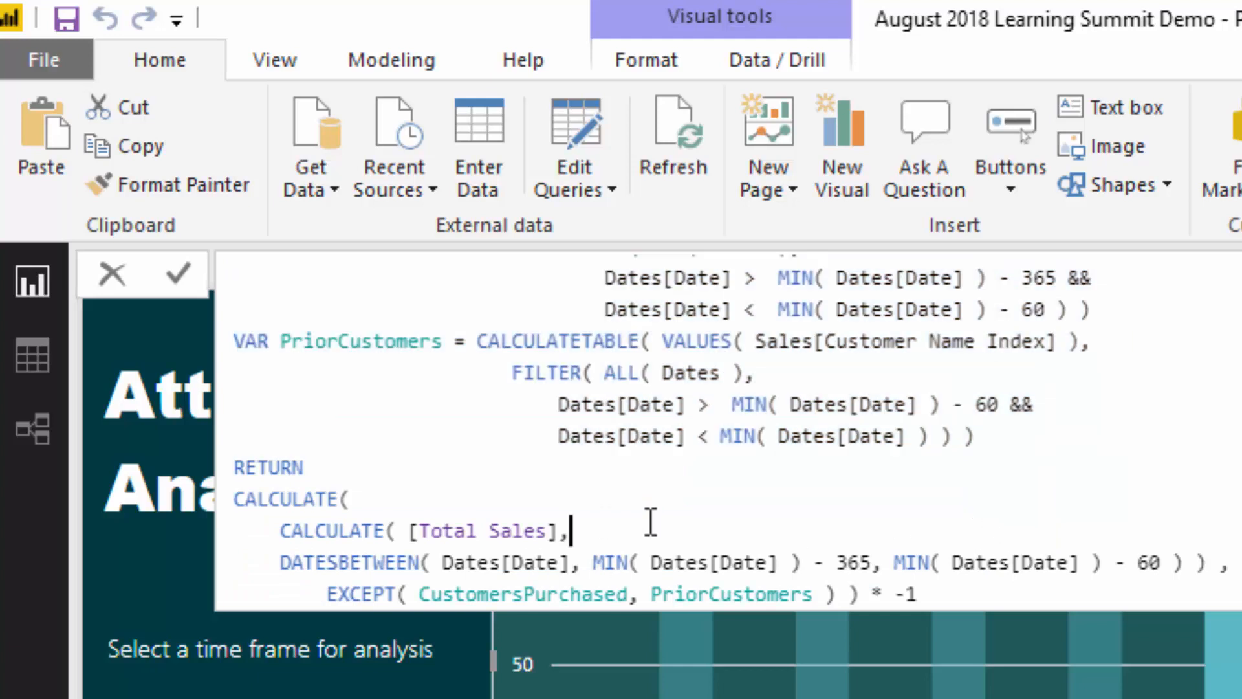
Highlight the nested CALCULATE line, then cross-filter the report to Jul 2017
triple_click(420, 530)
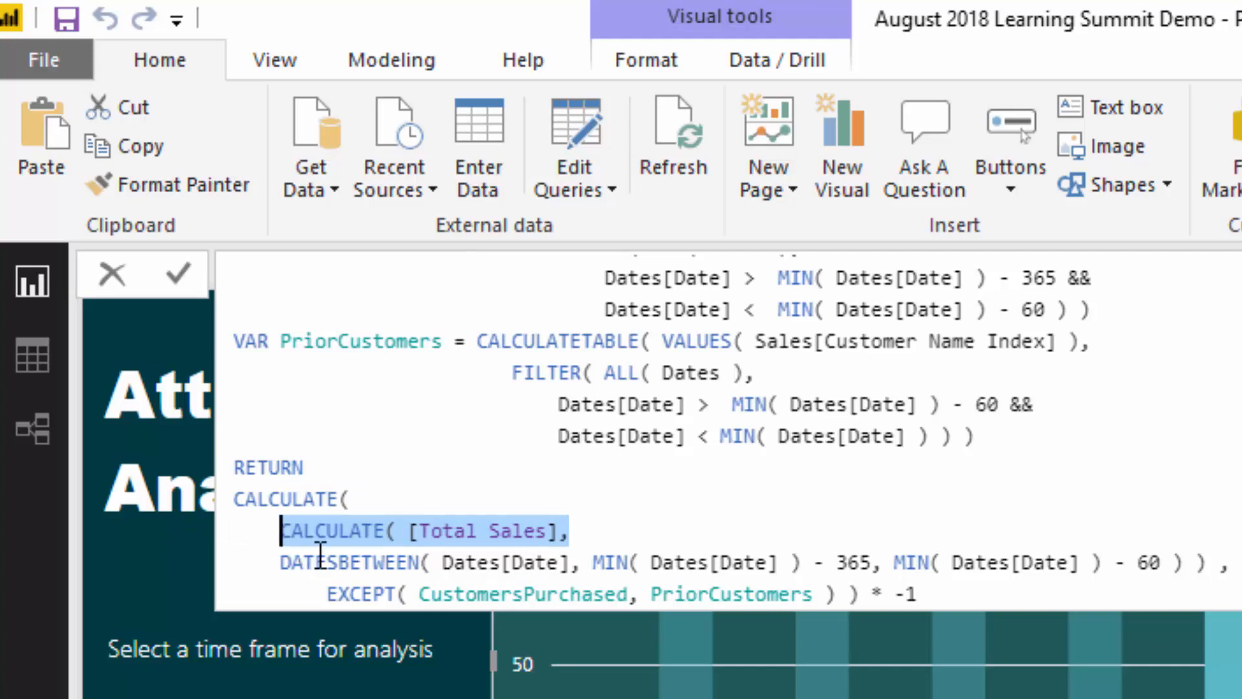
mouse_move(624, 530)
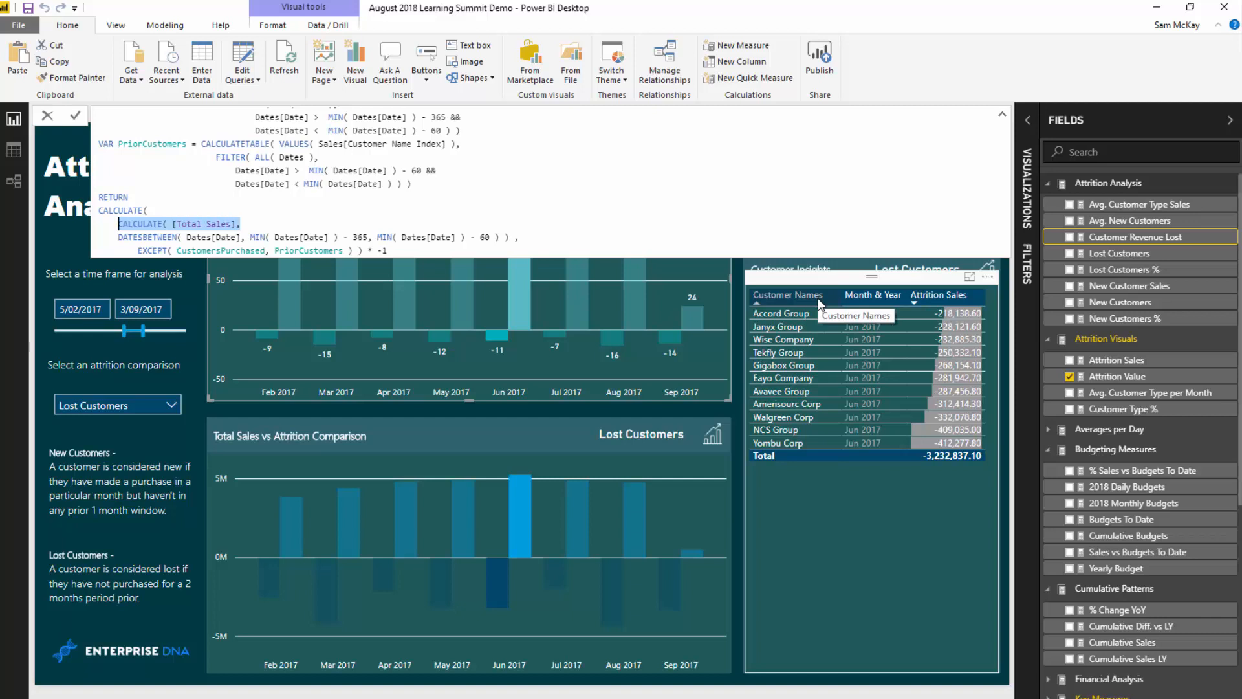
mouse_move(929, 304)
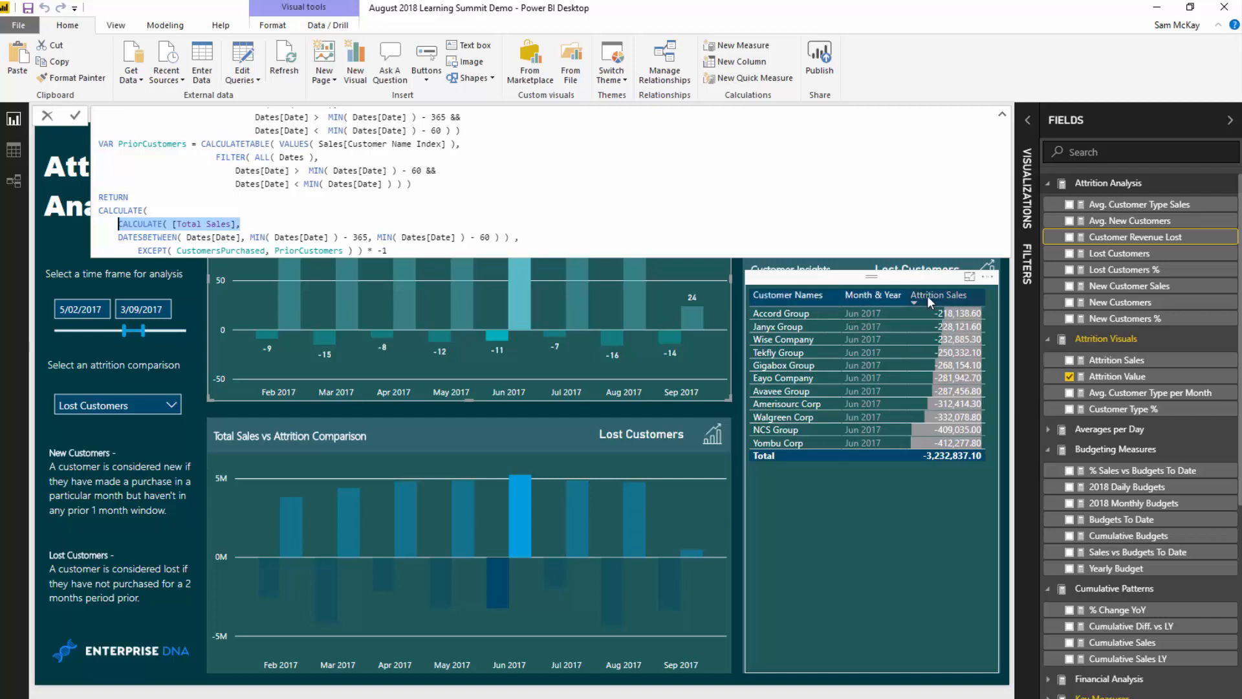
mouse_move(783, 313)
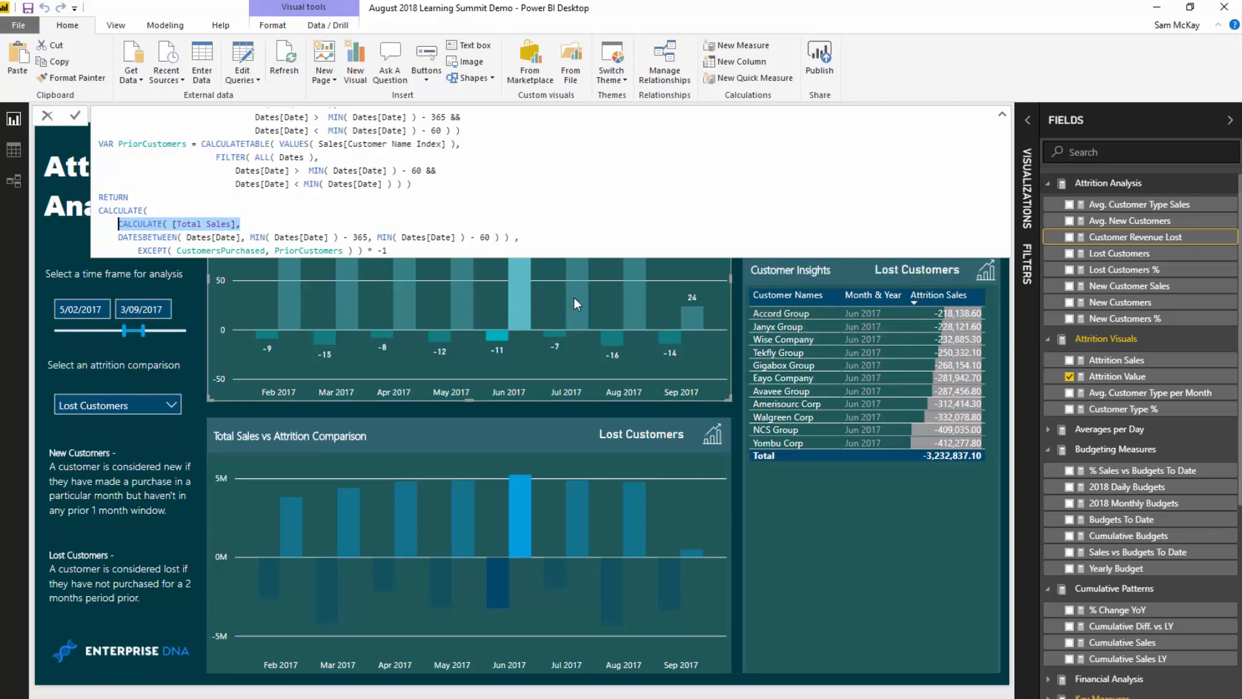
left_click(566, 301)
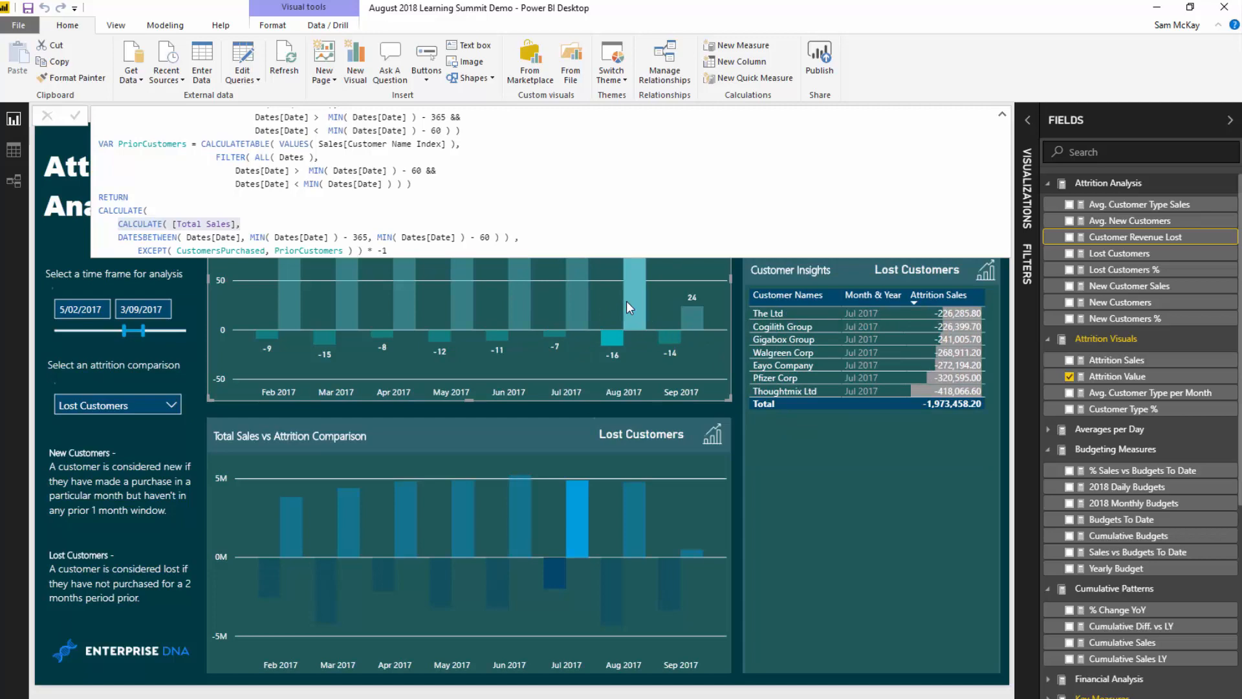
Drag the date slicer's start handle to 3/01/2017
left_click_drag(143, 331, 132, 331)
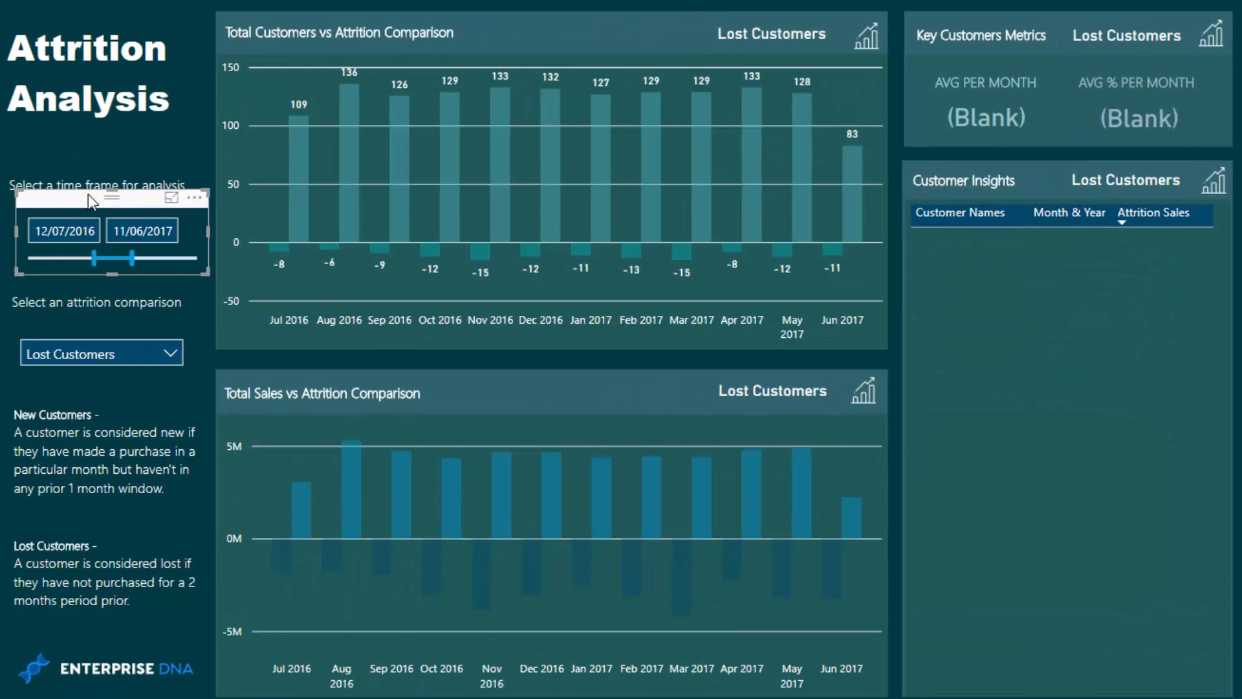
left_click_drag(95, 257, 117, 256)
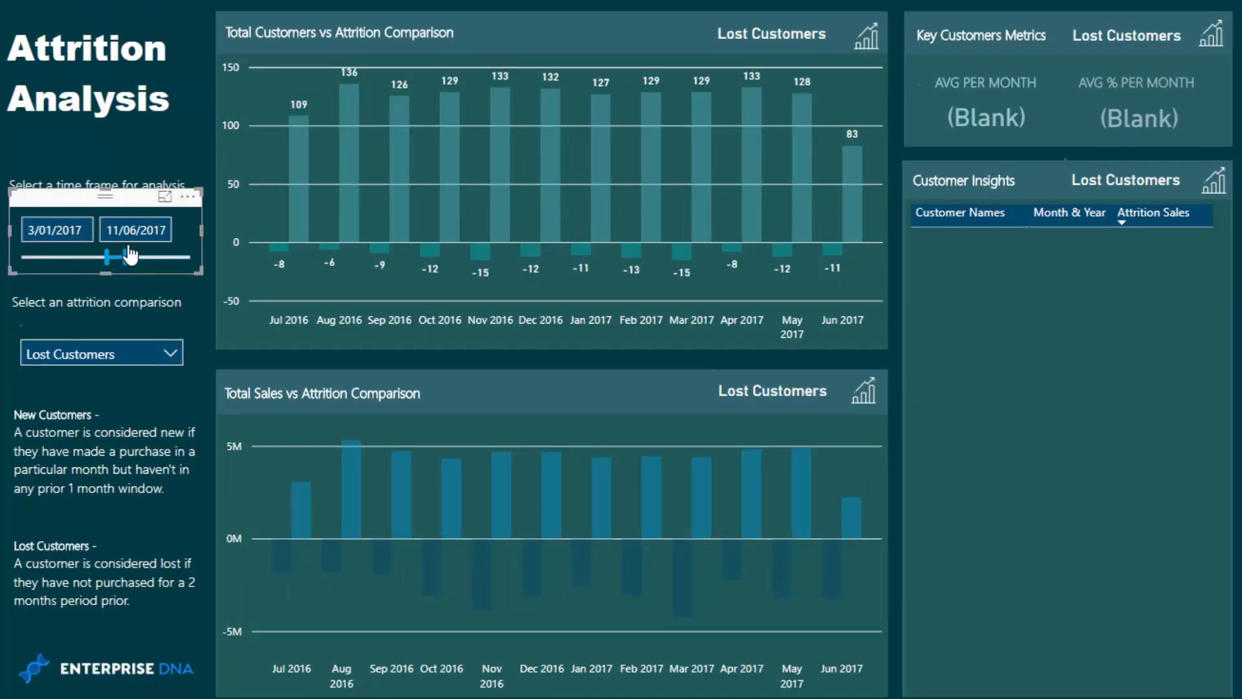
left_click_drag(130, 255, 115, 255)
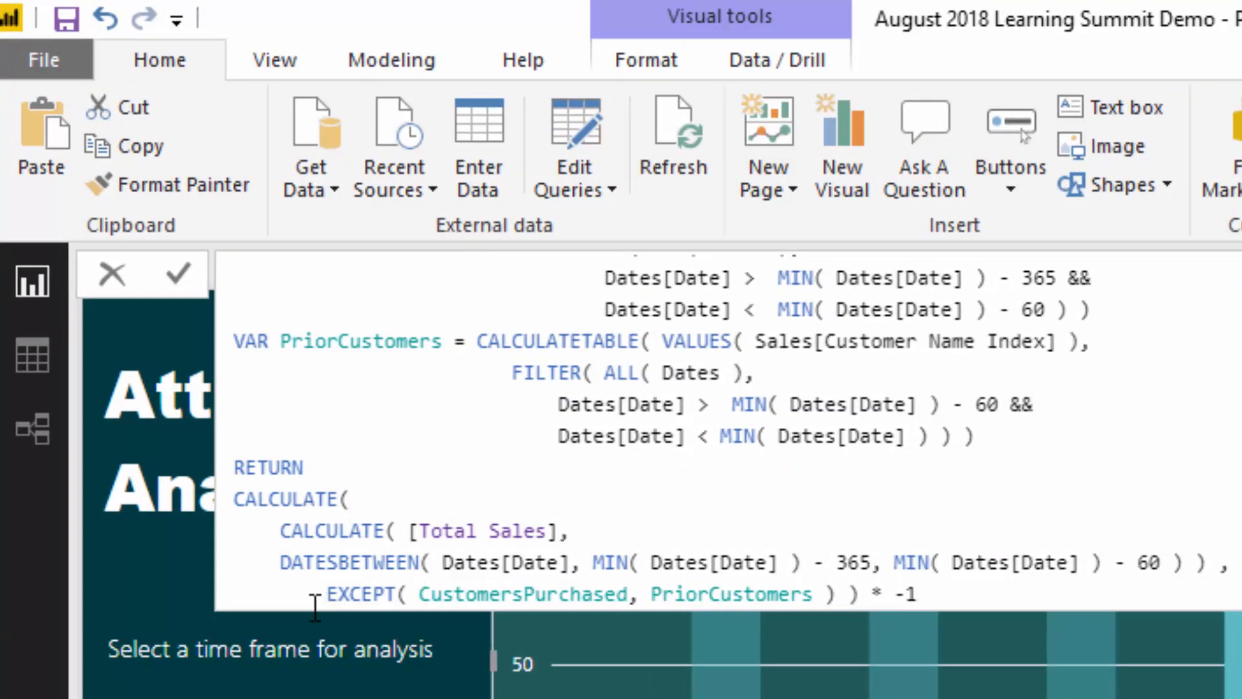
left_click_drag(332, 594, 848, 594)
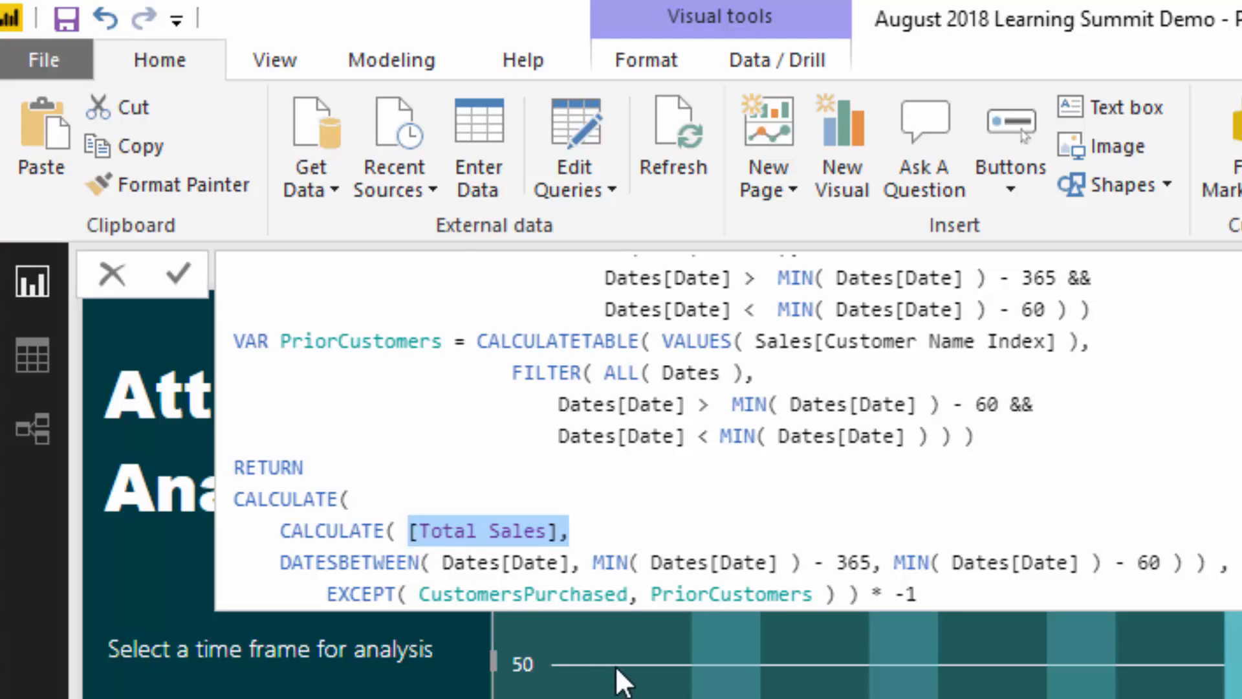
mouse_move(688, 672)
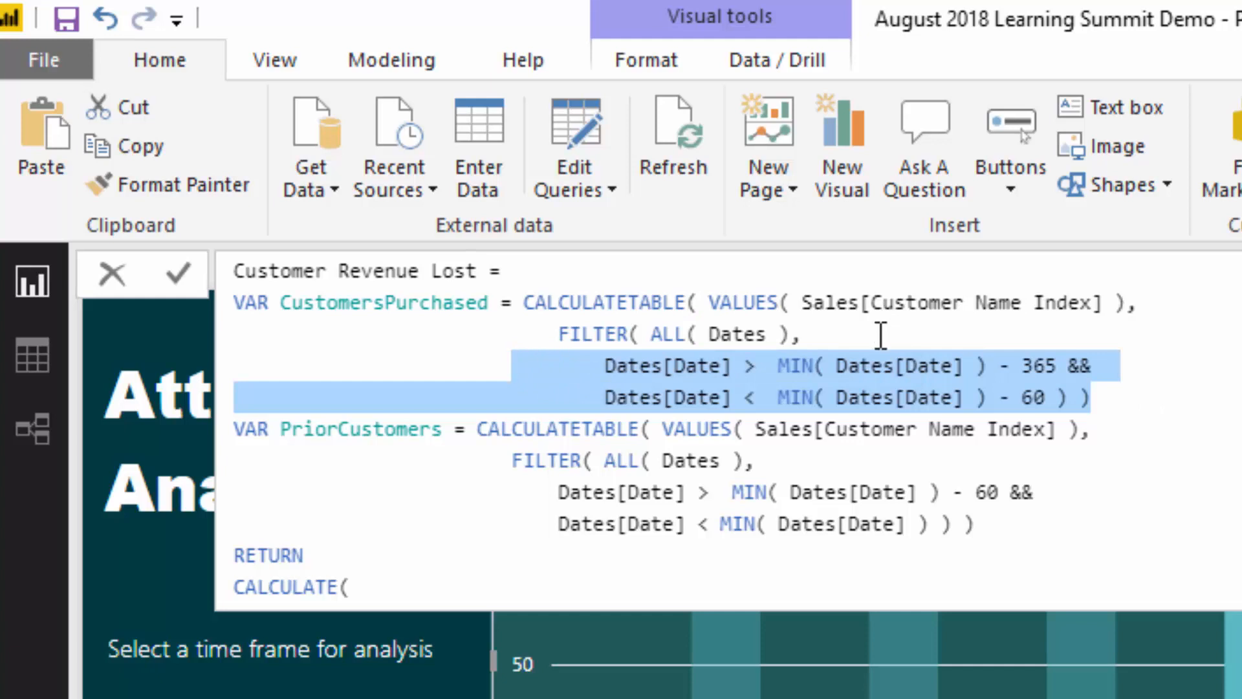
Cross-filter the report to Apr 2017 to list its eight lost customers
scroll("down", 3)
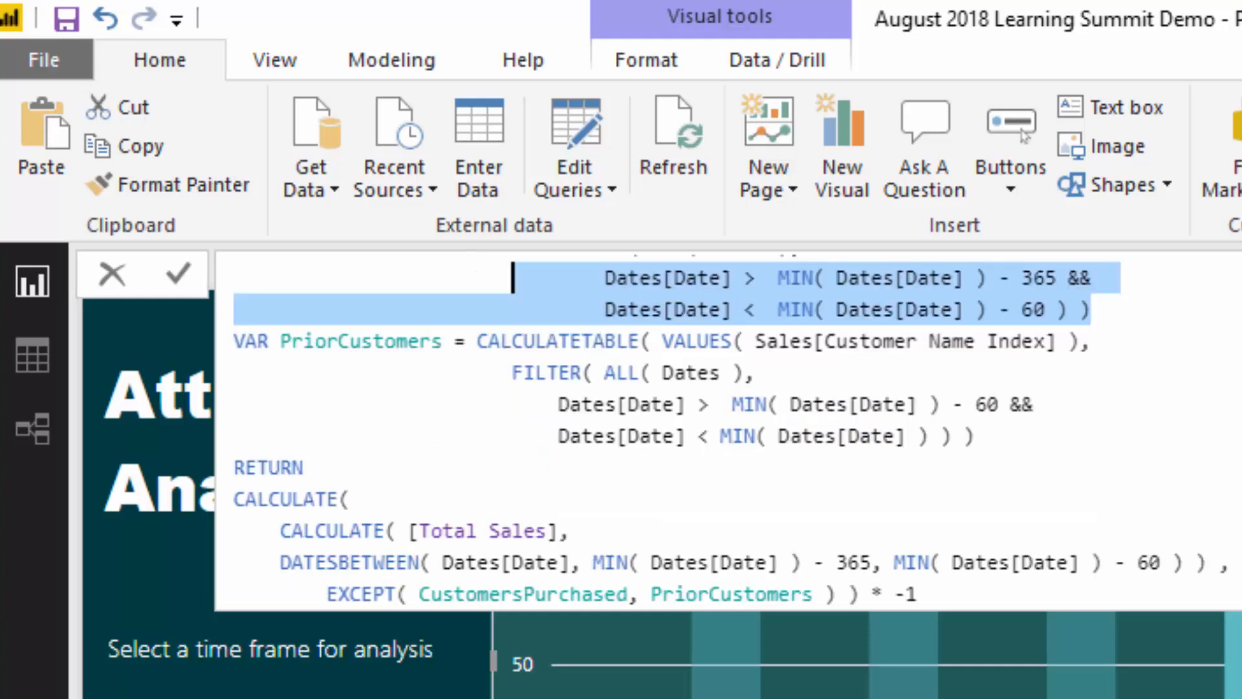
left_click(568, 529)
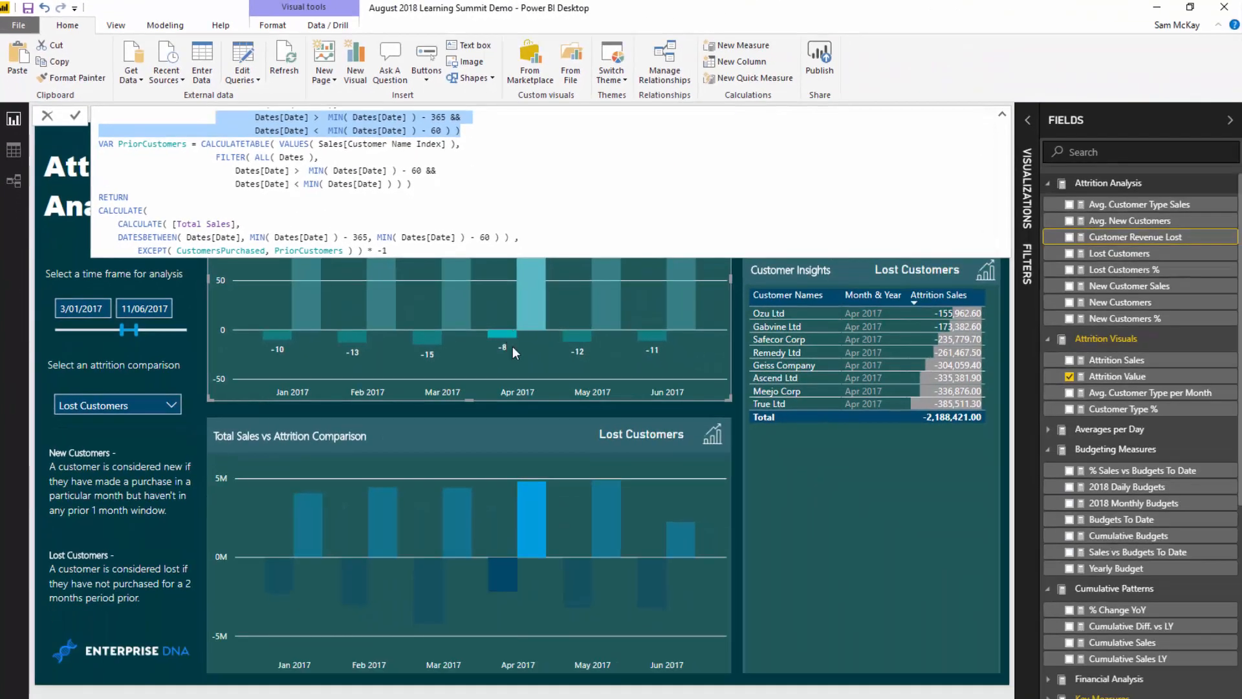
mouse_move(513, 385)
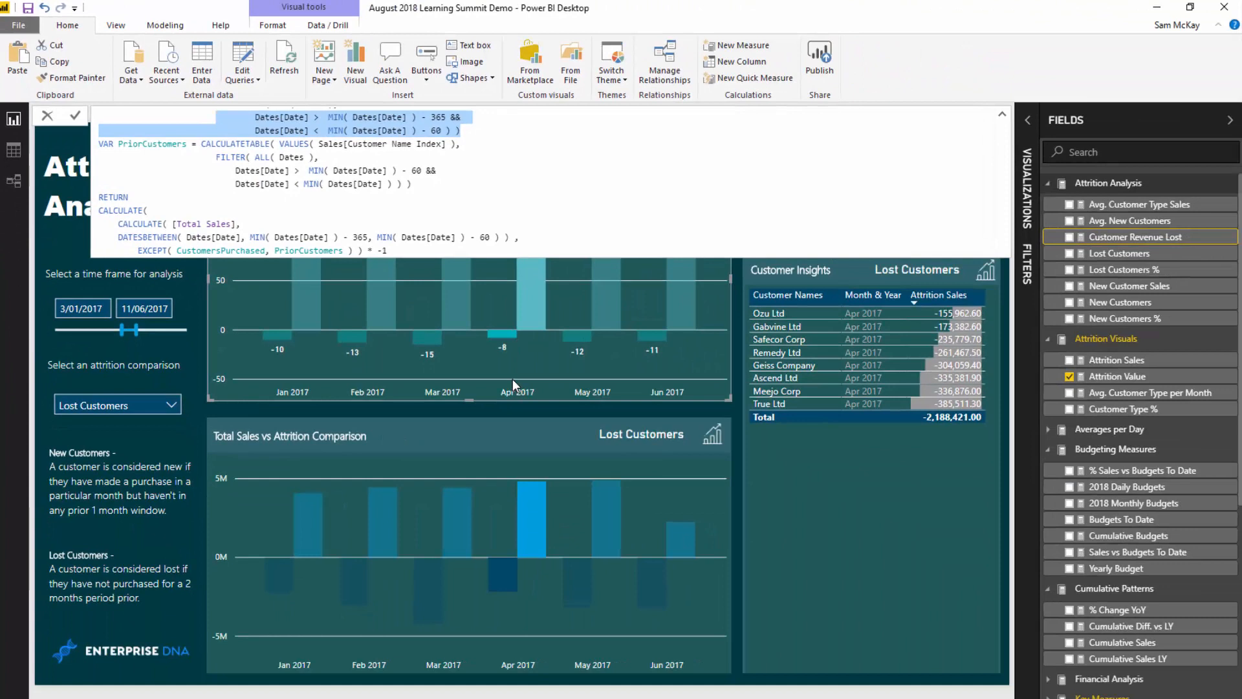